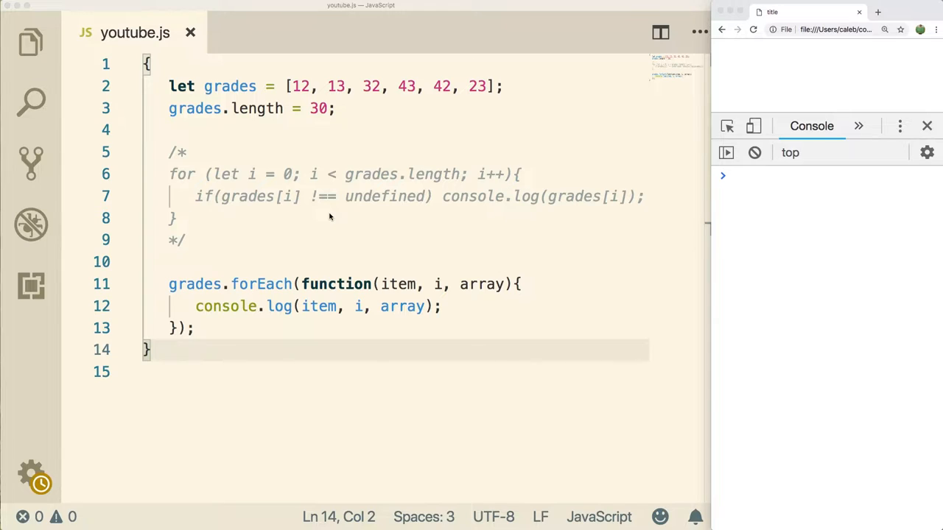
mouse_move(254, 210)
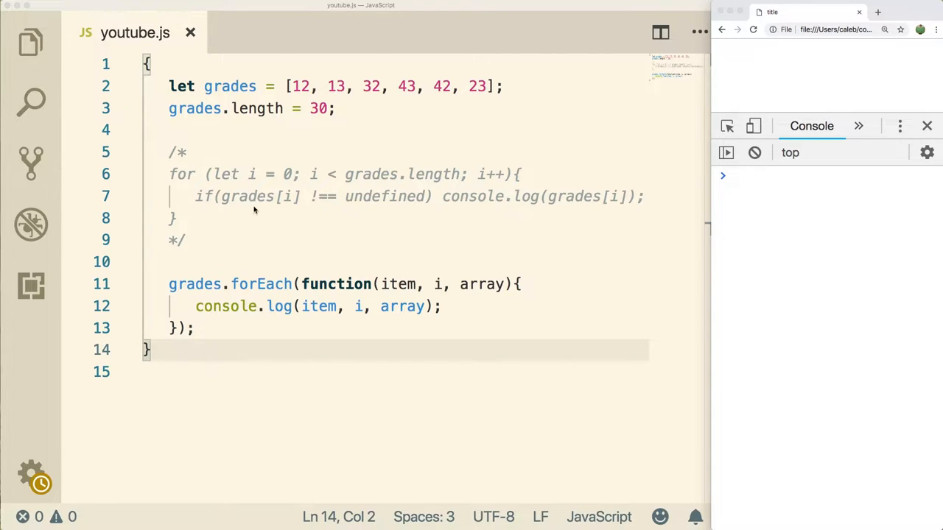
mouse_move(310, 379)
type(",")
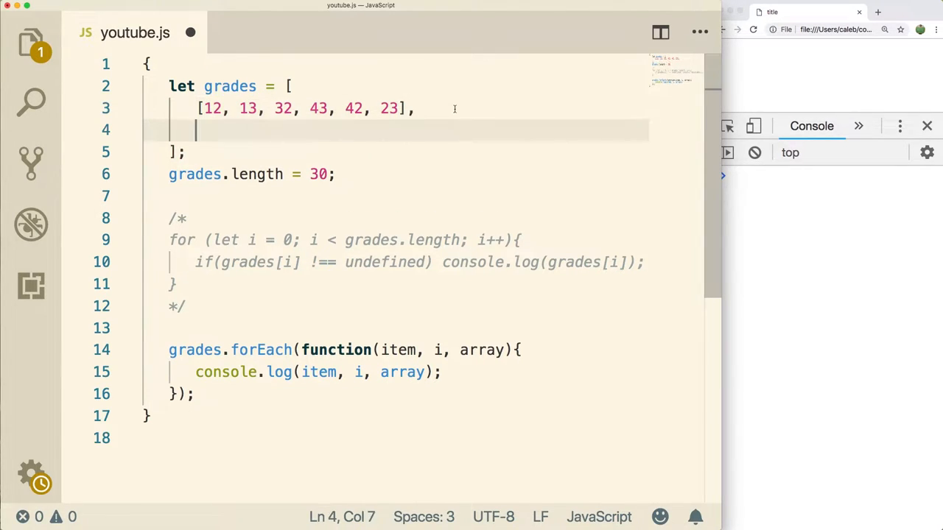
Write the bracketed rows of six grades each, e.g. [12, 43, 21, 12, 43, 12] and [43, 12, 43, 12, 45, 12]
type("[")
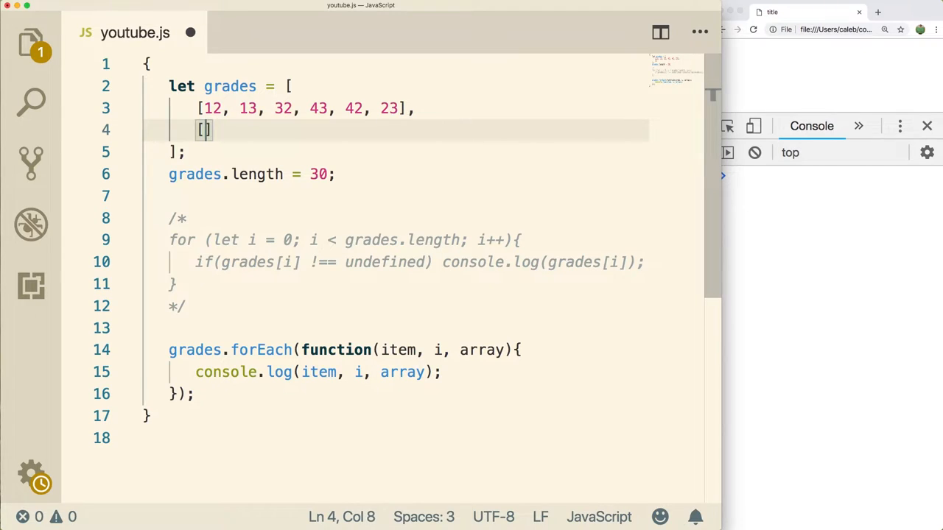
type("12, 43, 21, 12,")
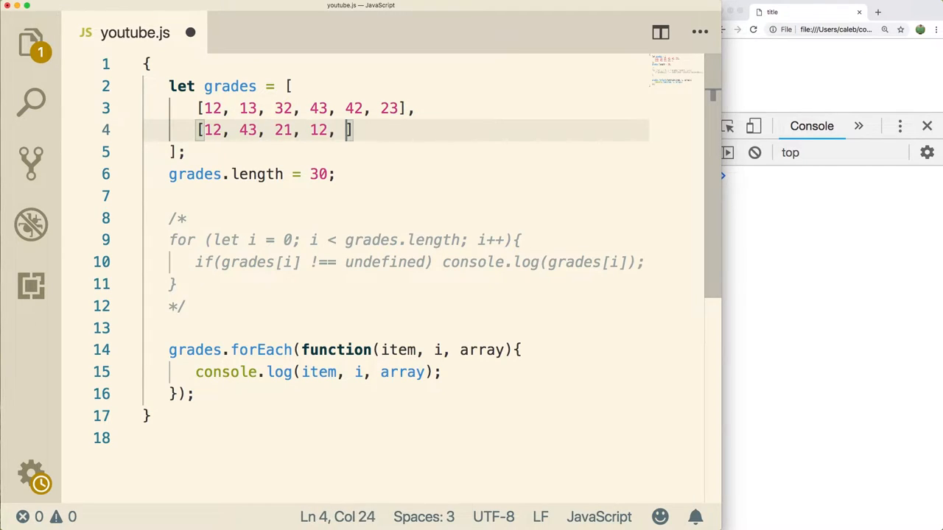
type("43, 12")
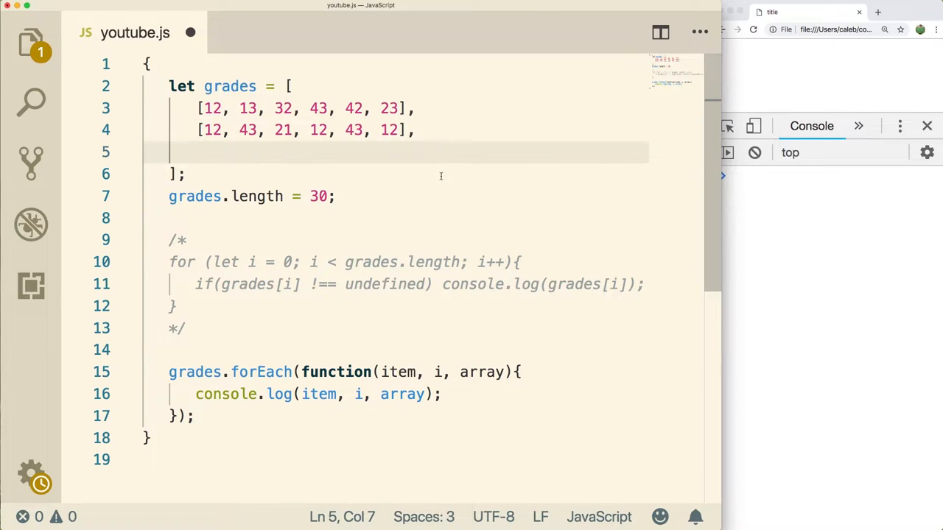
type("[")
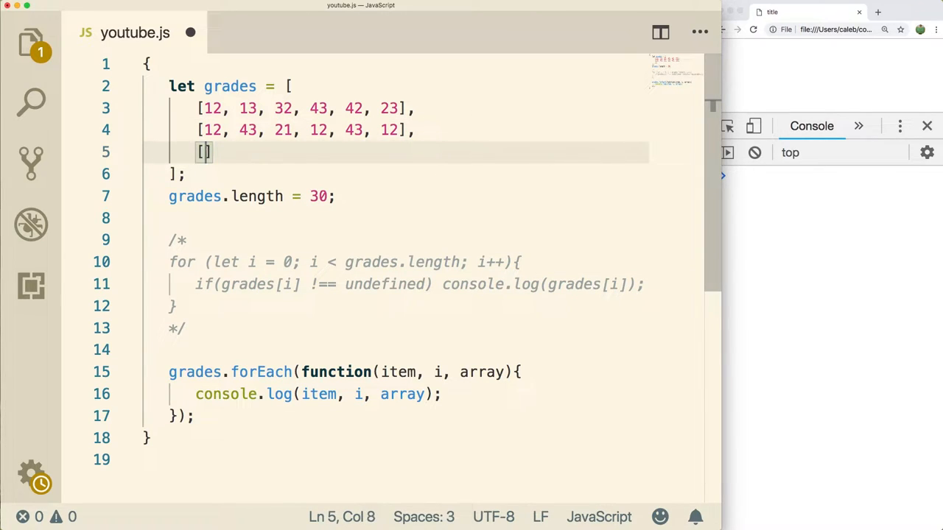
type("43, 12,")
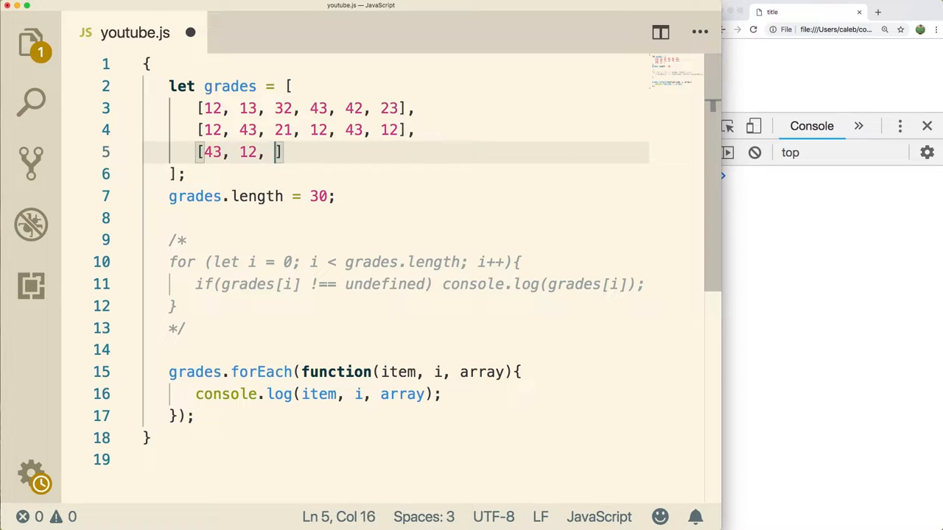
type("43, 12, 45, 12")
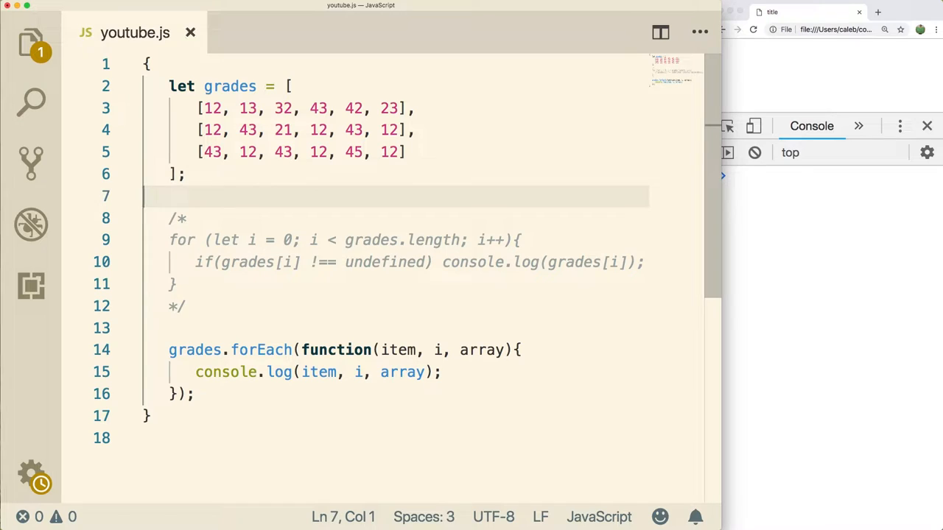
Remove the old loop code and write the header for(let i = 0; i < grades.length; i++)
key("Enter")
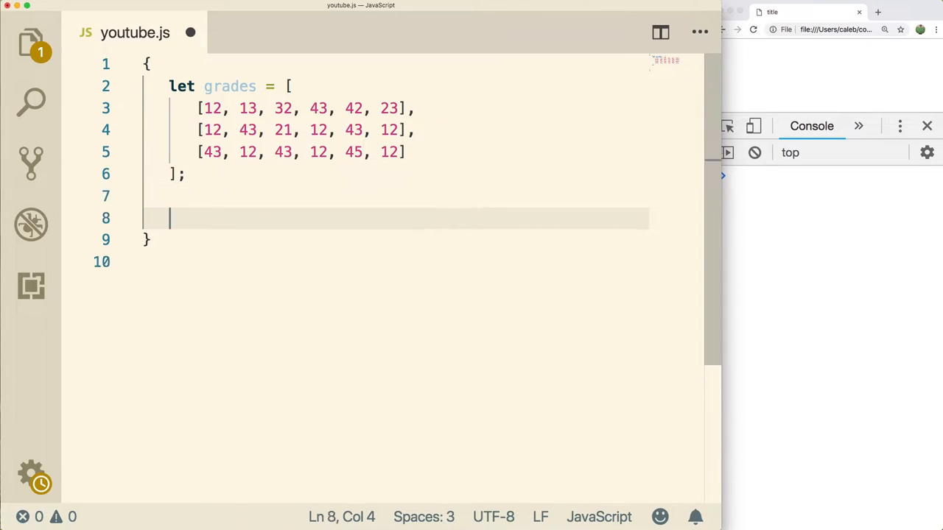
type("for")
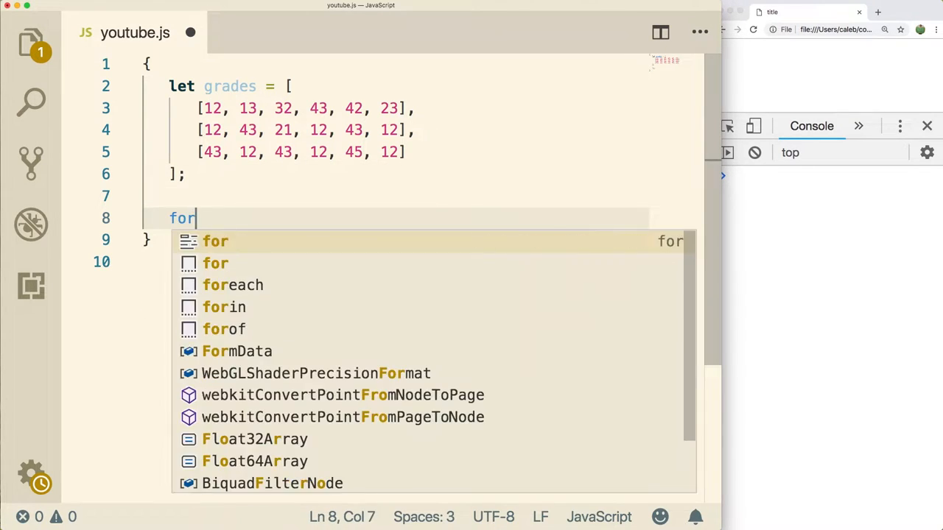
type("()")
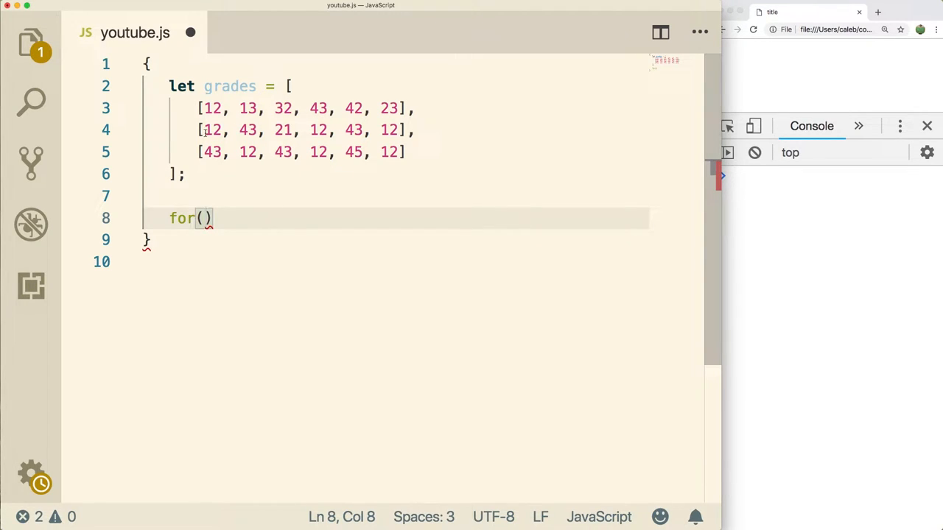
type("let")
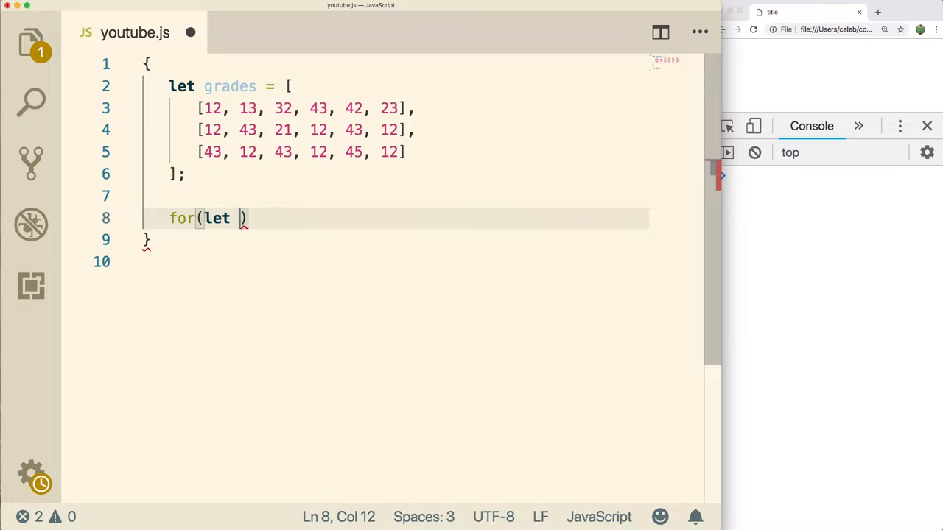
type("i = 0; i < l")
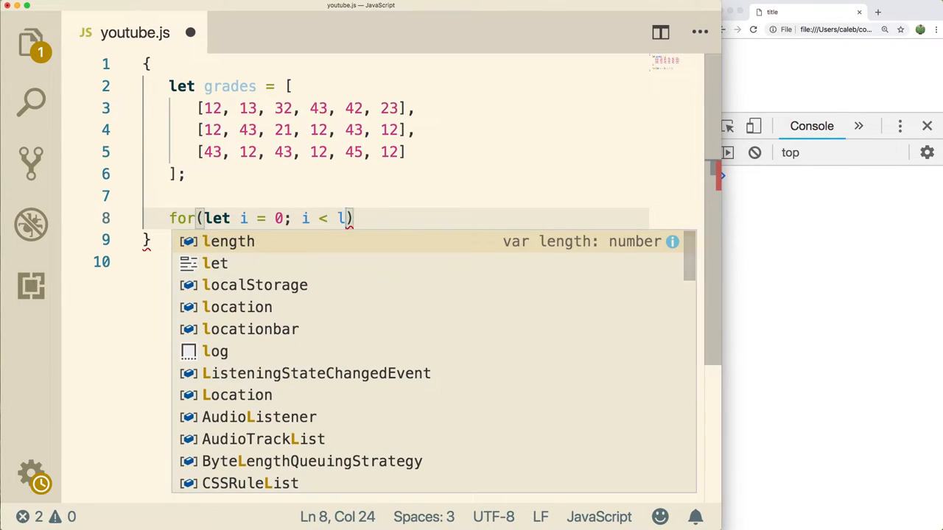
type("rades.length")
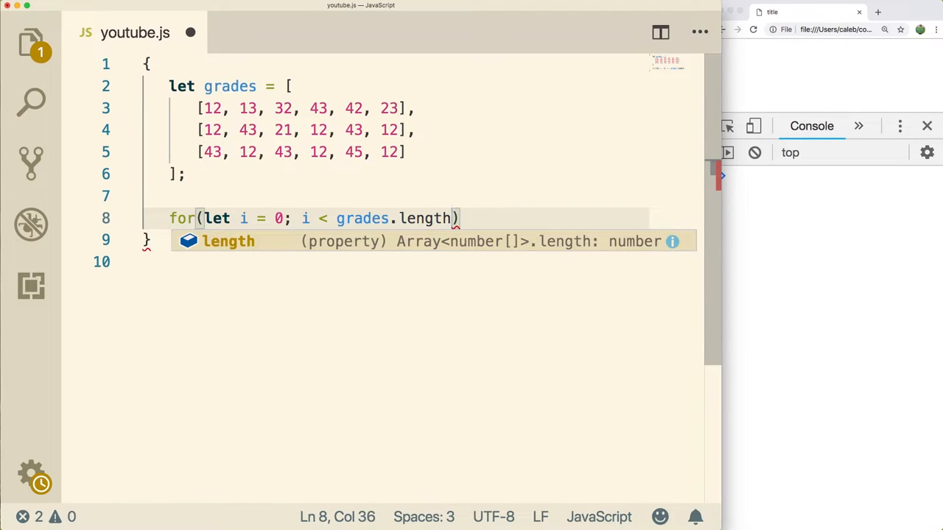
type("; i++)")
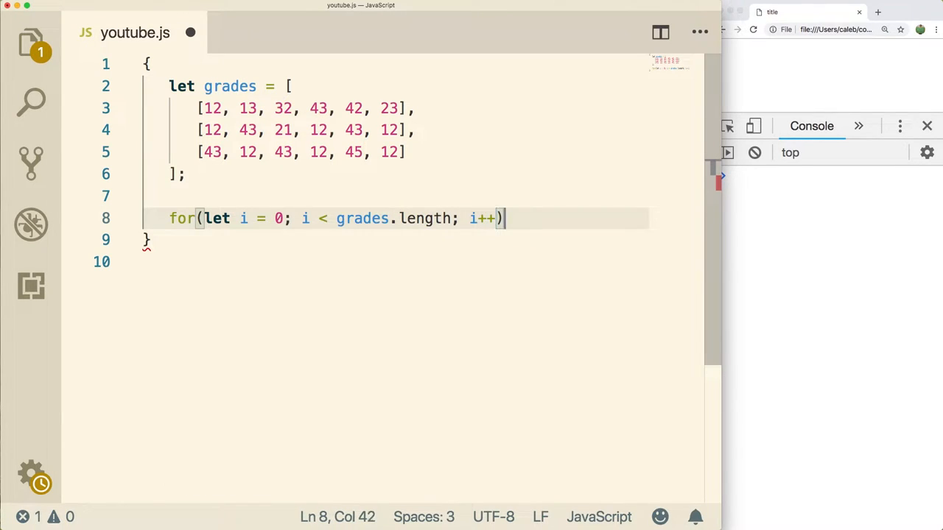
Start the loop body with console.log(grades[i])
type("{")
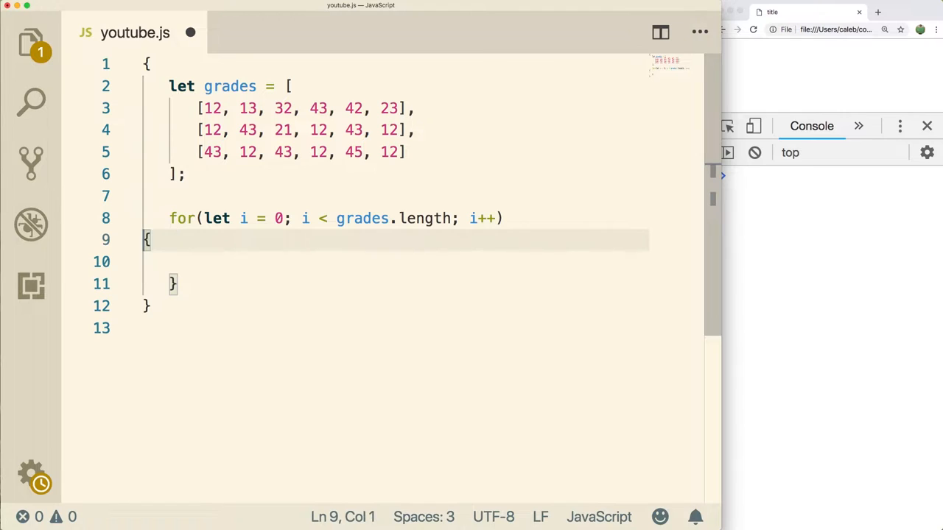
type("console.")
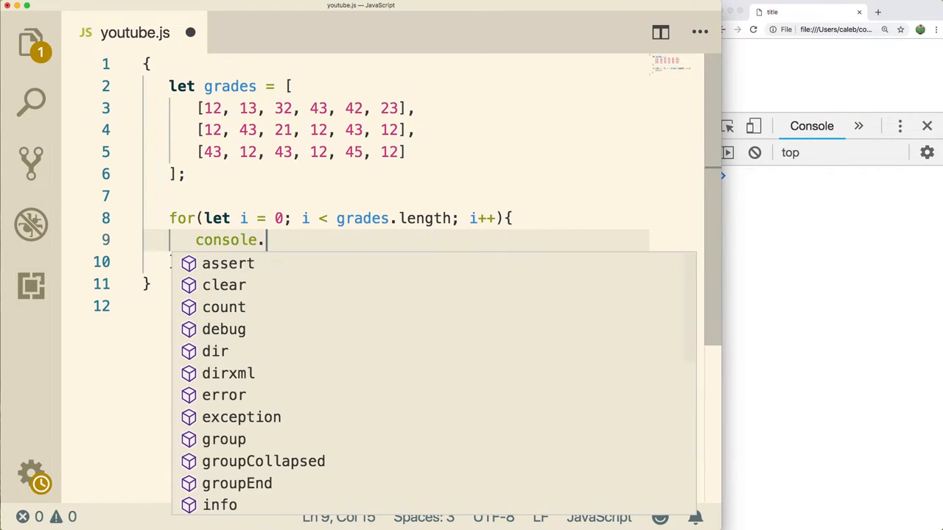
type("log(grades[i]);")
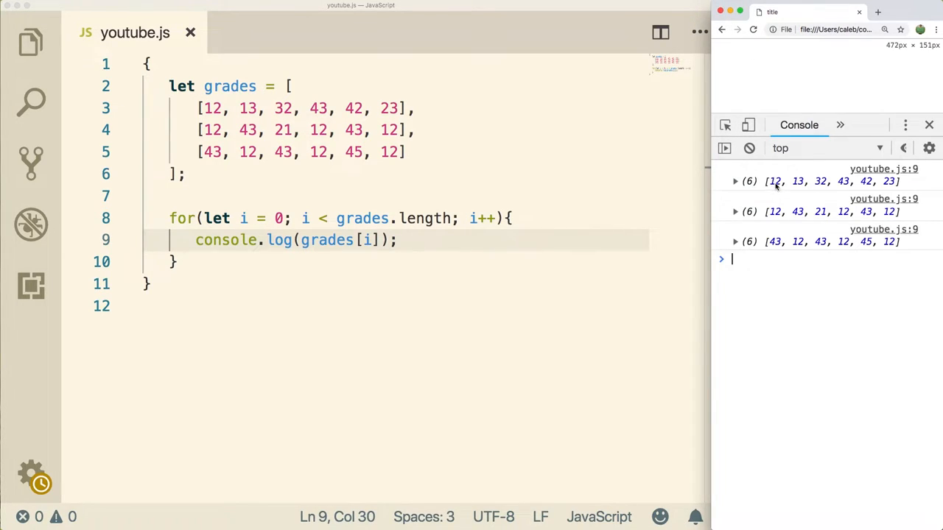
mouse_move(266, 194)
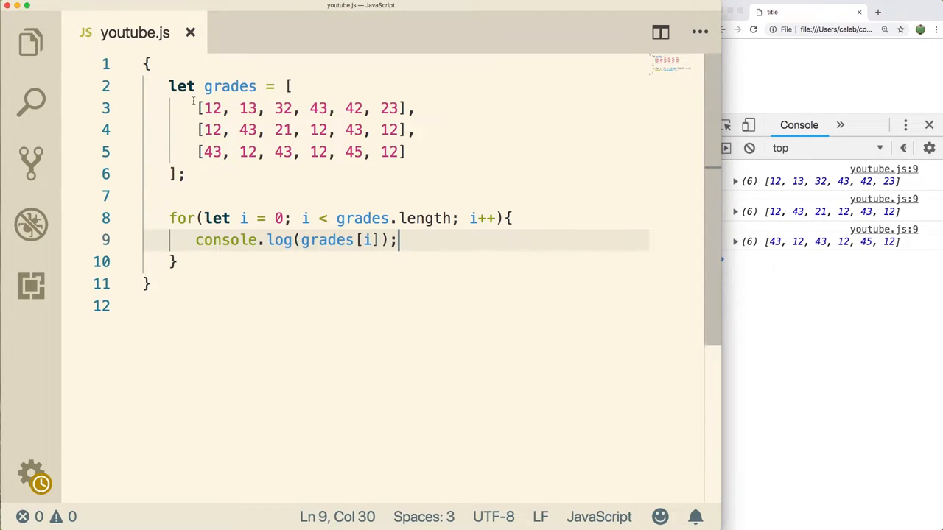
Place the caret inside the loop body above console.log(grades[i])
left_click(507, 218)
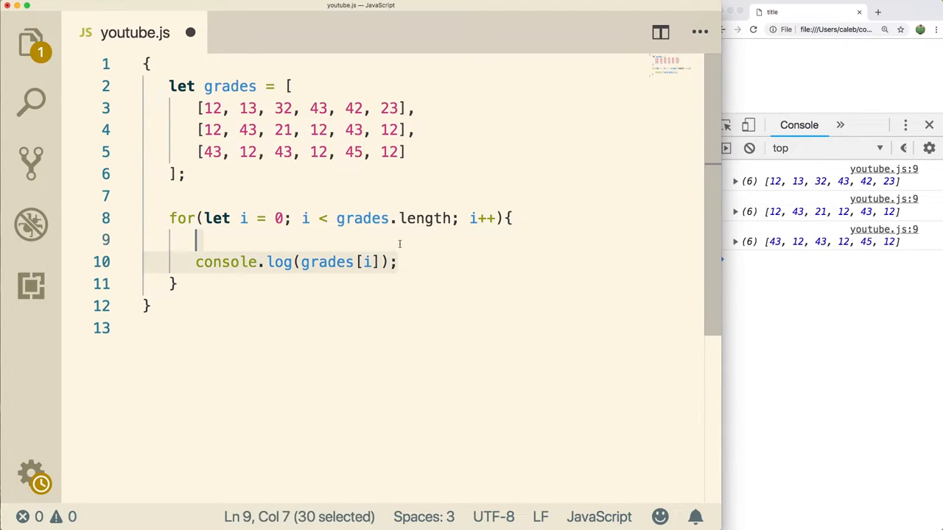
Write the nested loop header for(let k = 0; k < inside the outer loop
type("for(")
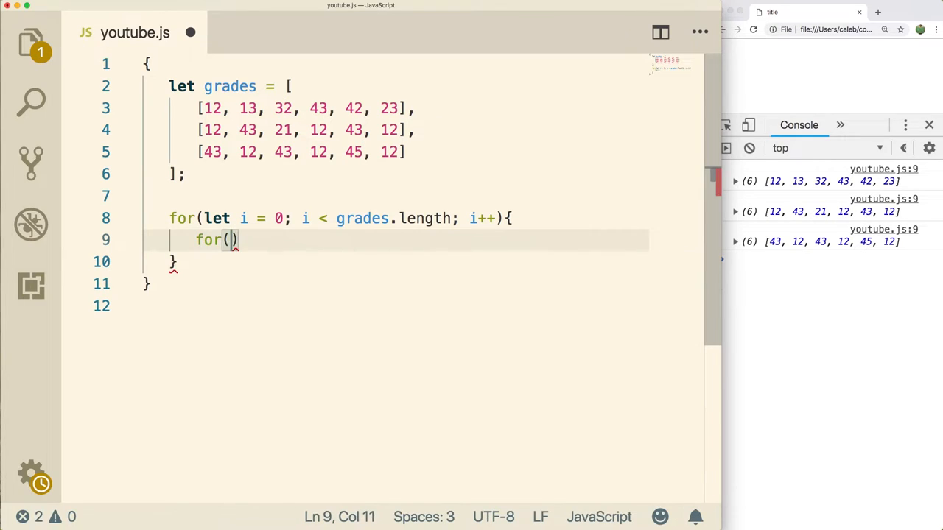
type("let k")
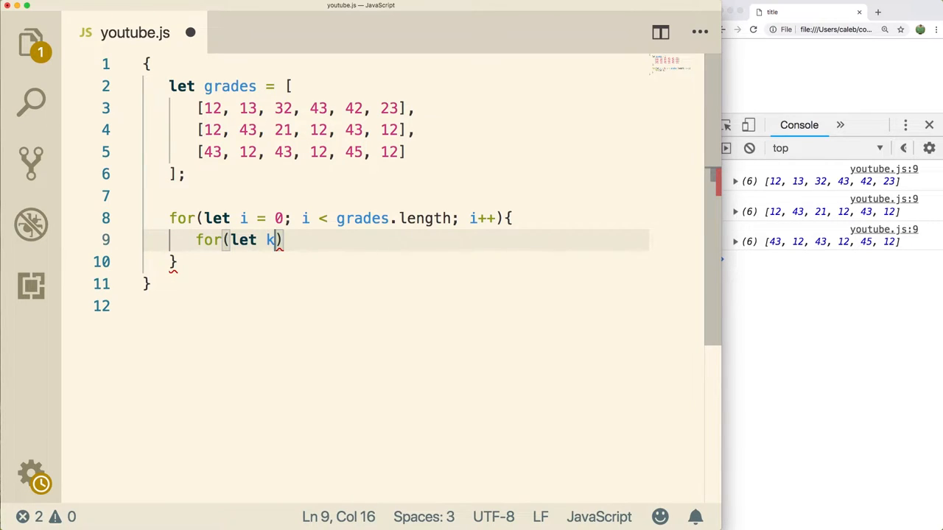
type("= 0")
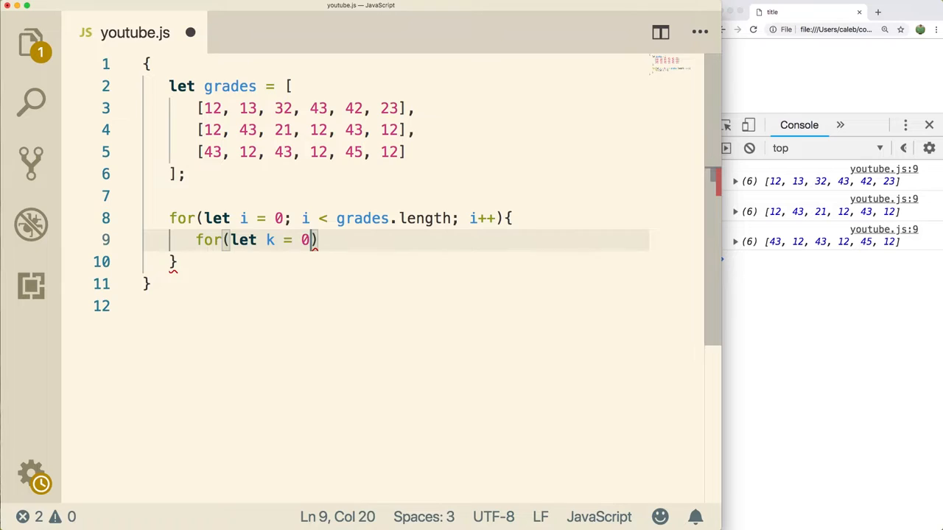
type("; k")
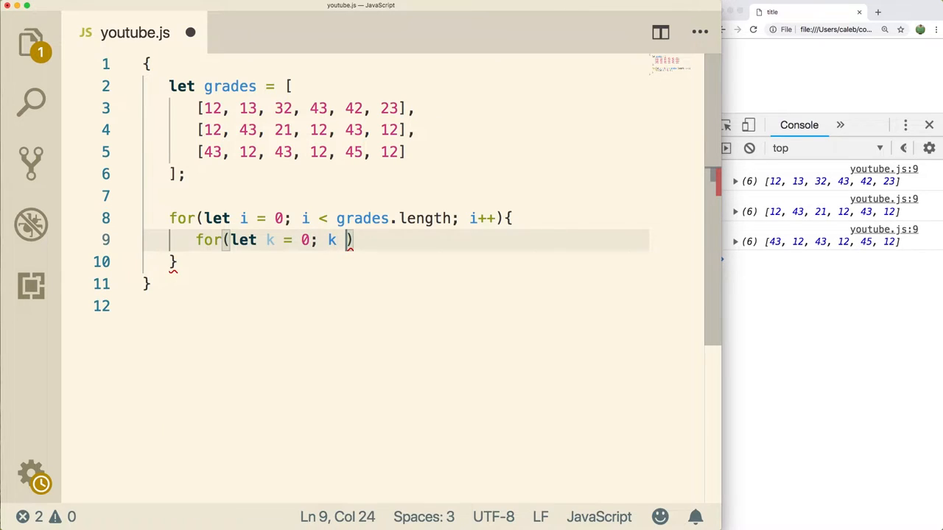
type("<")
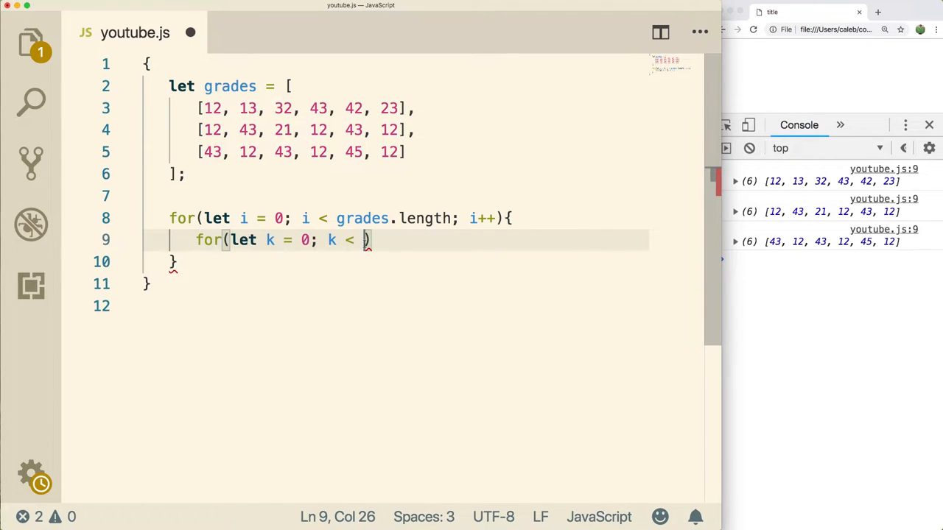
mouse_move(395, 250)
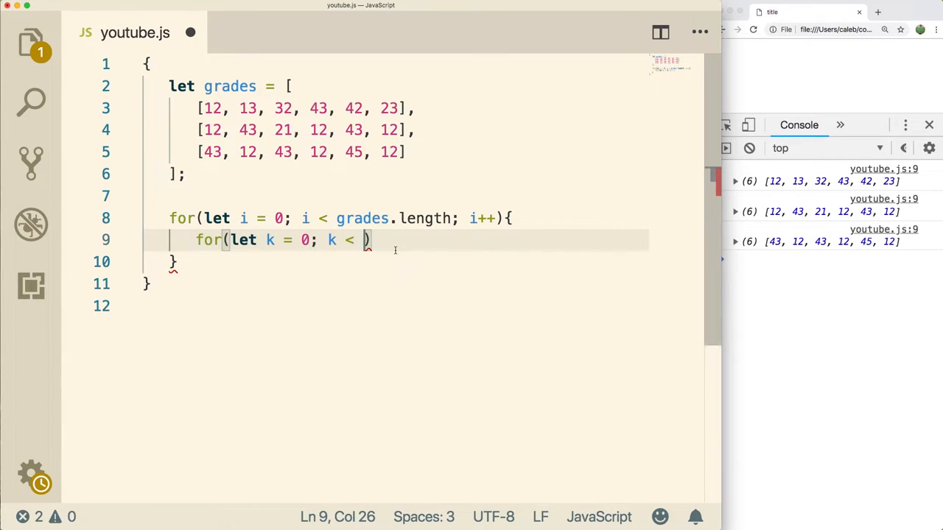
Bound the inner loop by grades[i].length with k++, briefly trying grades[0].length
type("grades[")
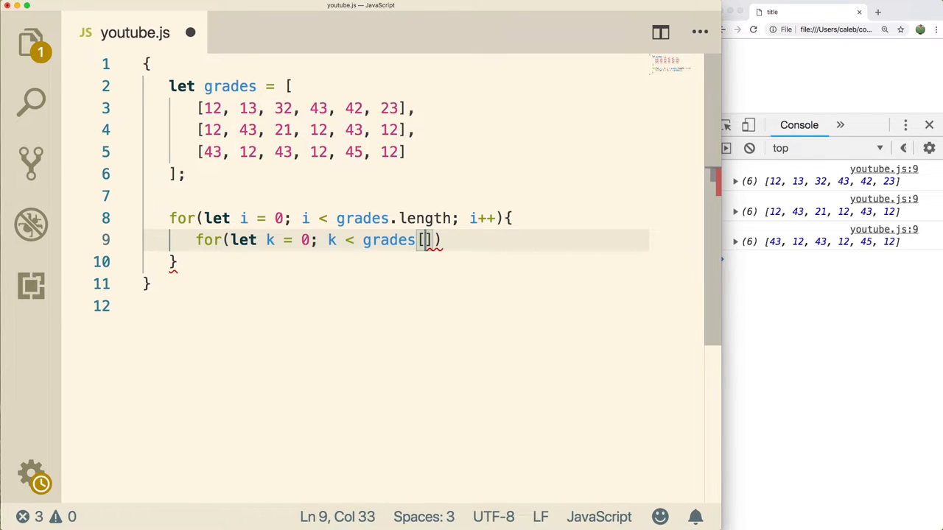
type("i].length")
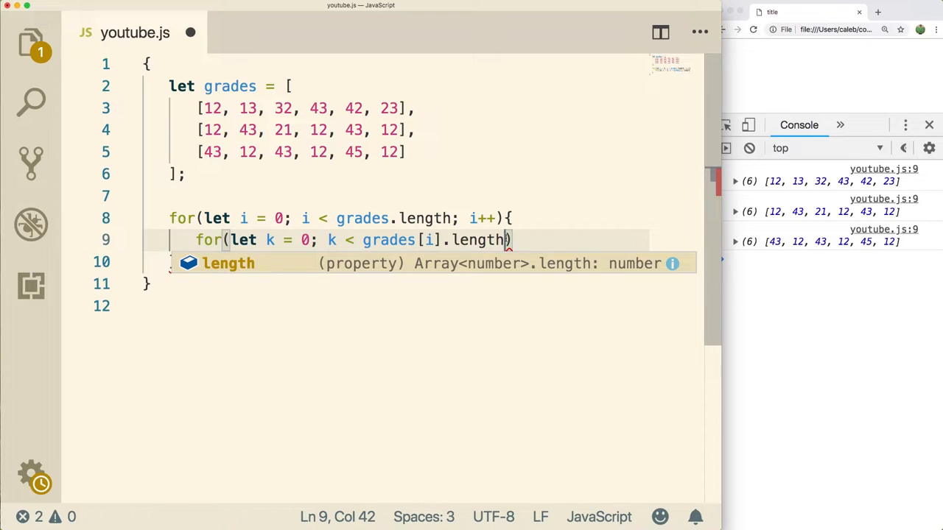
mouse_move(360, 218)
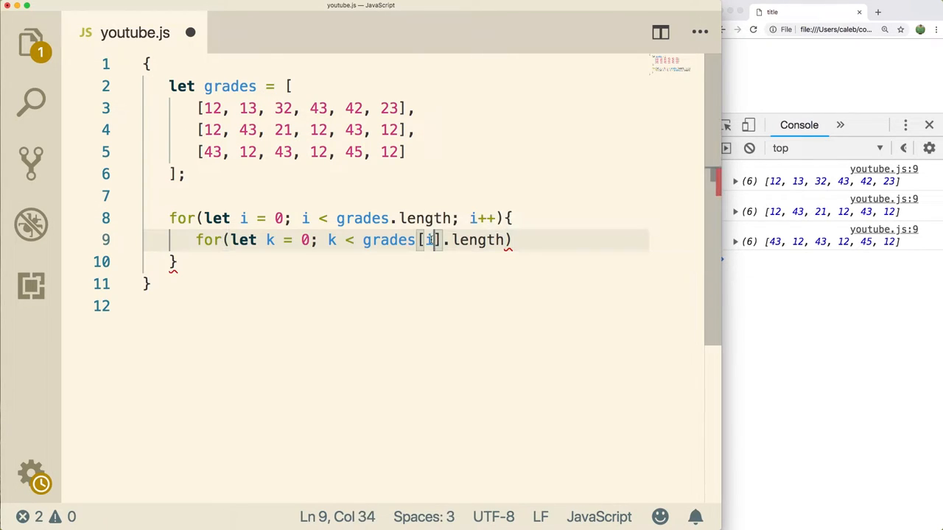
type("0")
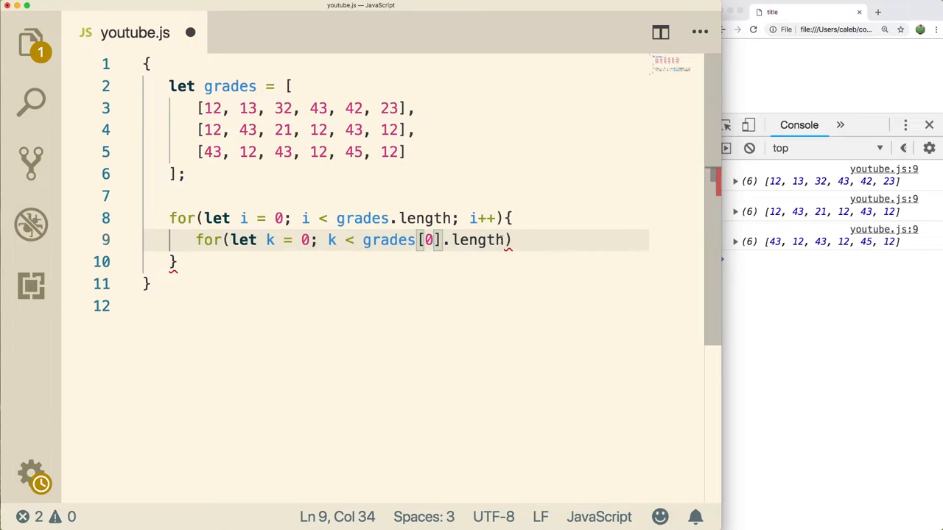
type("i")
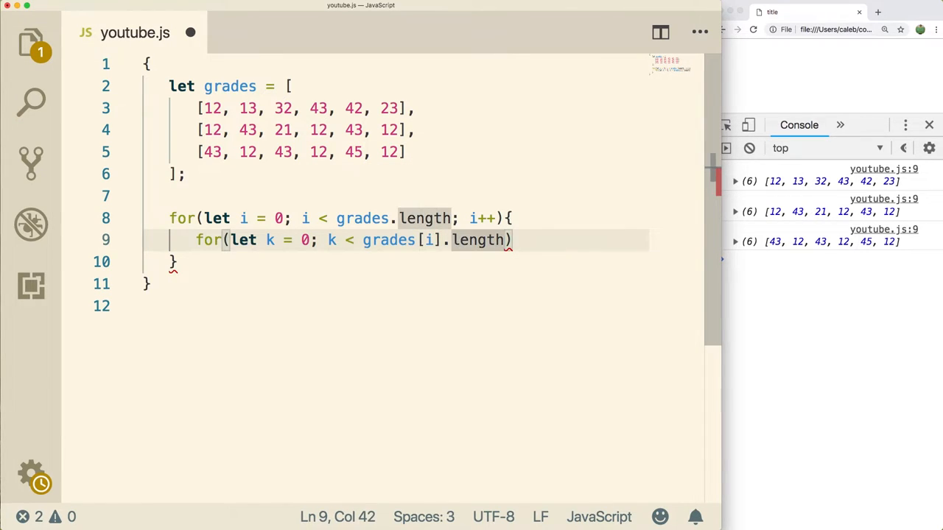
type(";")
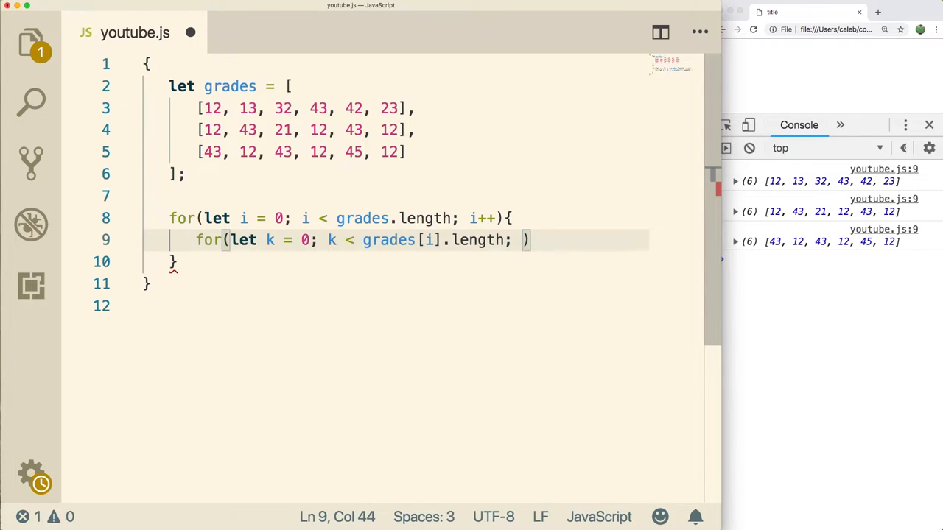
type("k++")
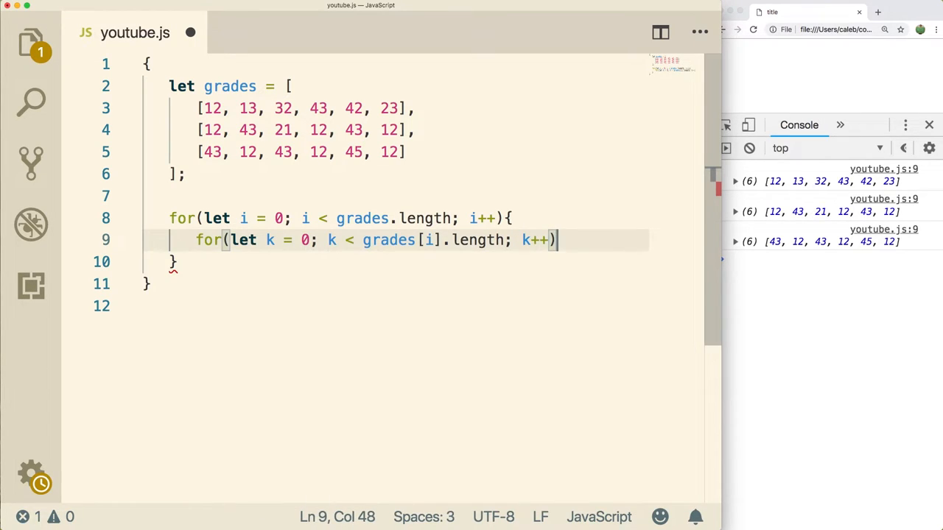
Log each grade individually with console.log(grades[i][k]) in the inner loop body
type("{")
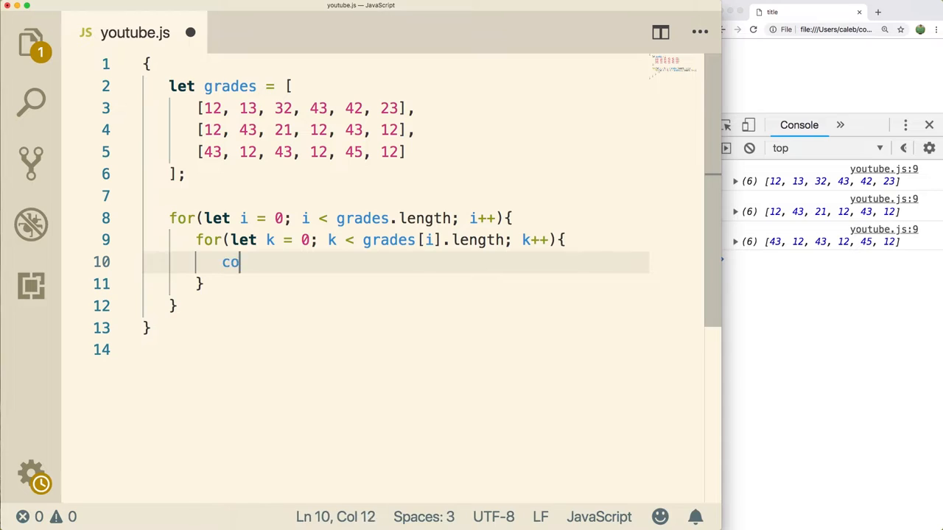
type("nsole.log();")
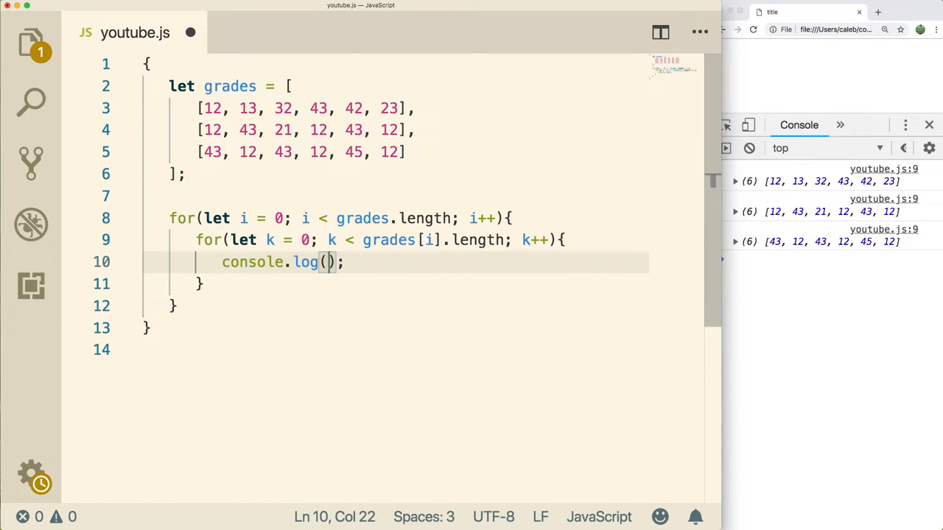
type("grades")
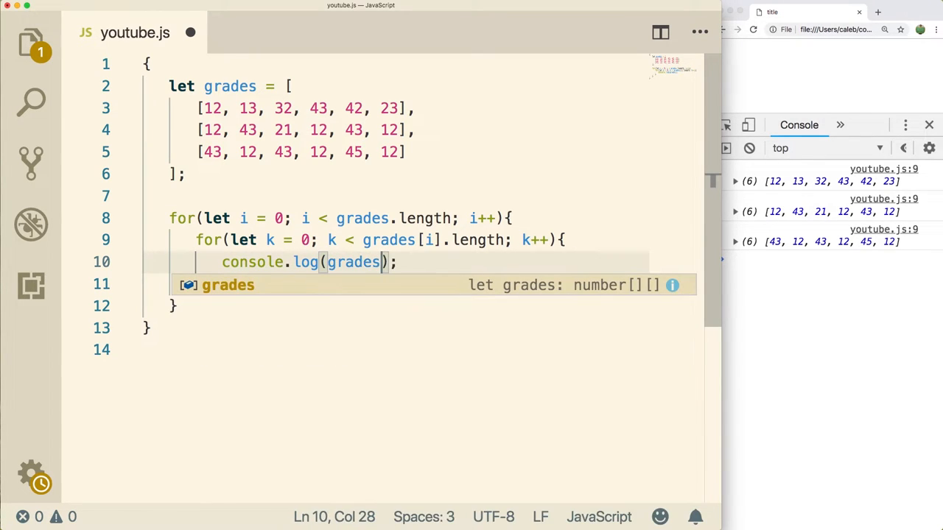
type("[][]")
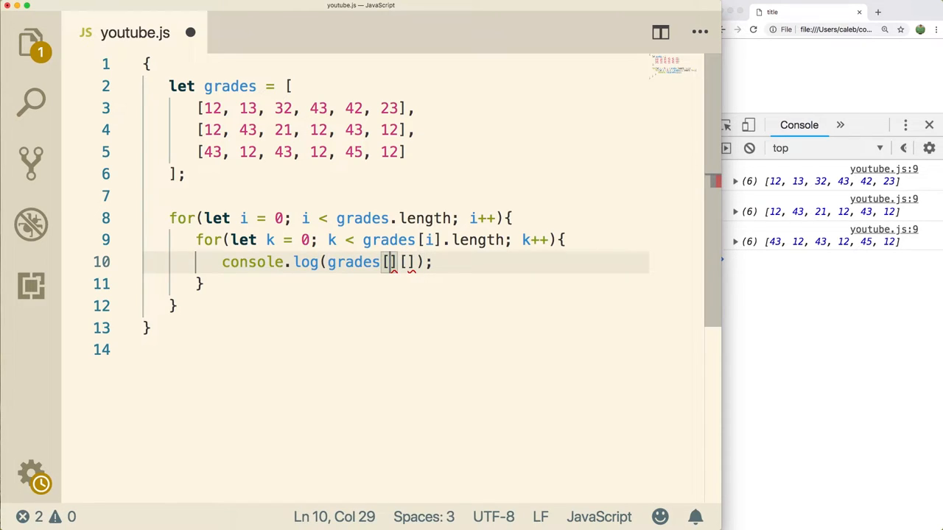
type("i")
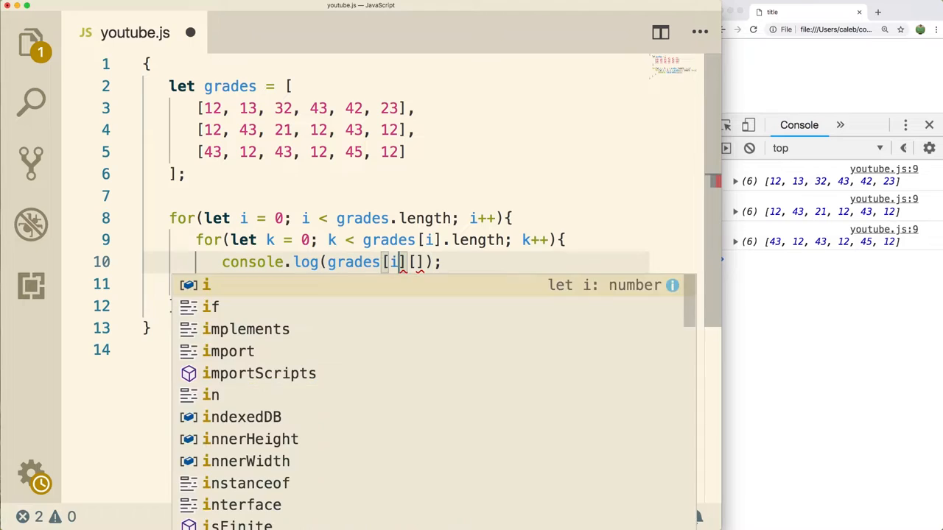
type("k")
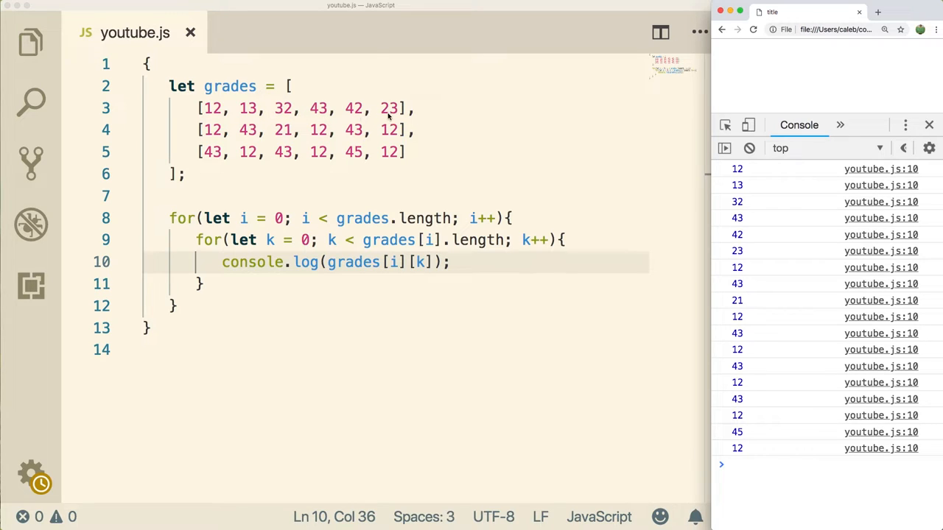
mouse_move(741, 256)
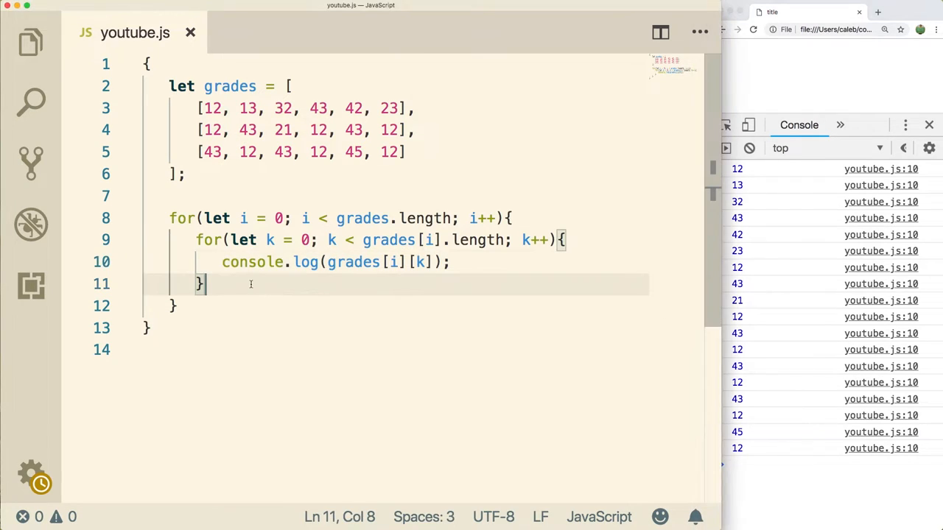
type("c")
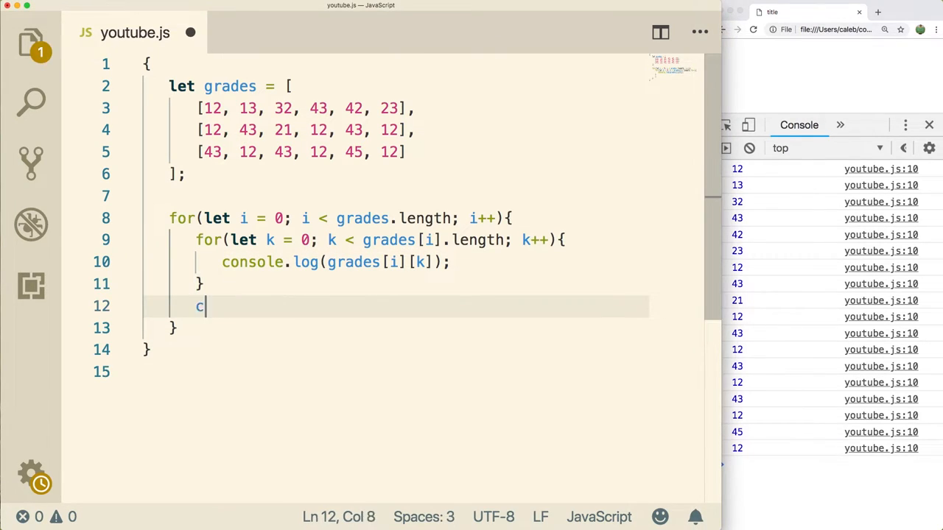
Log a "~~~~" separator after the inner loop and append , 5 to the second row
type("onsole.log();")
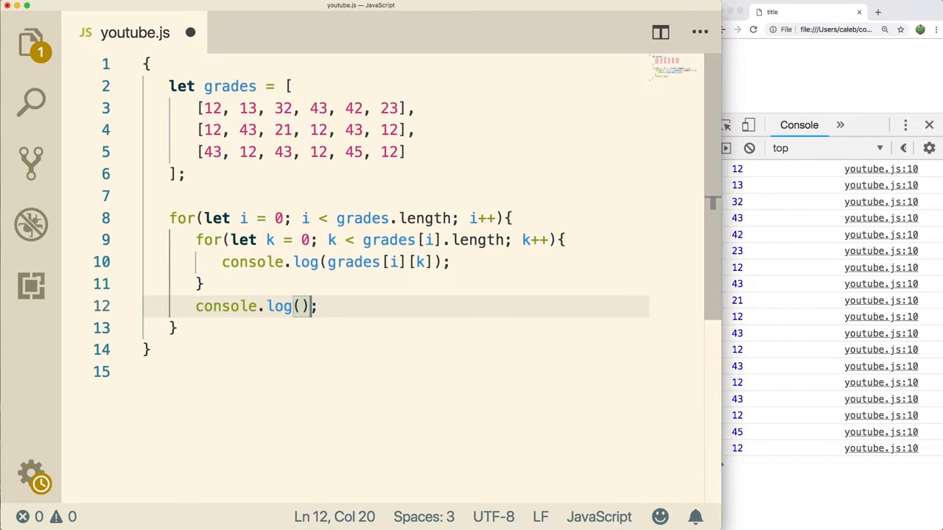
type("\"~~~~~~~~")
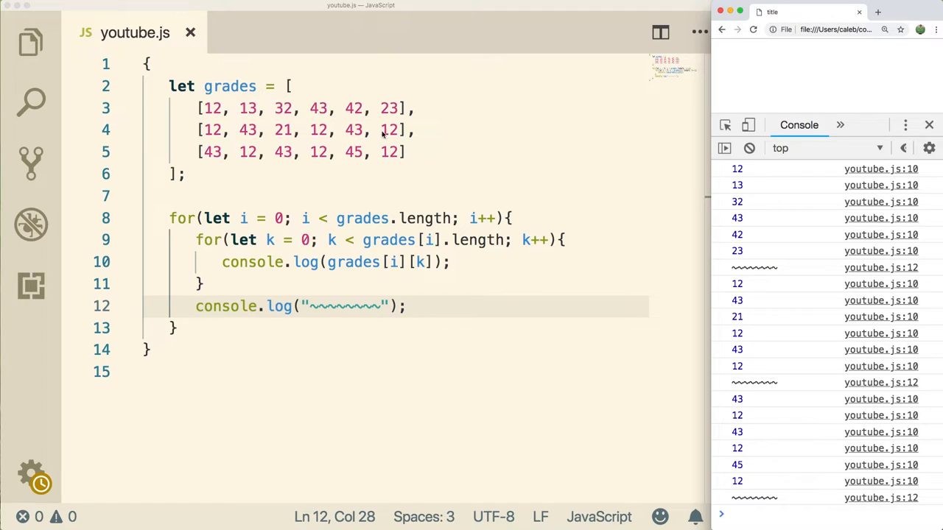
type(", 54, 23, 12, 23, 2")
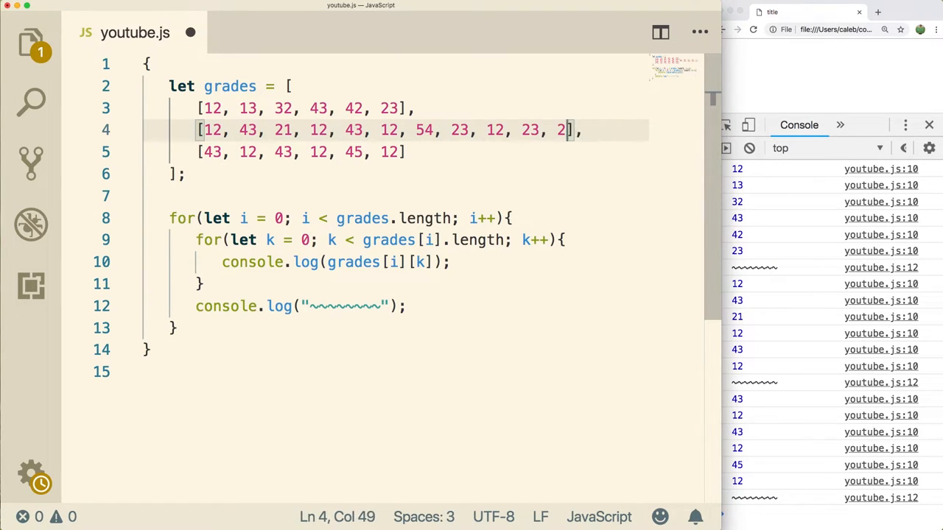
Edit the third row's values, test grades[0].length, then revert the bound to grades[i].length
type("3")
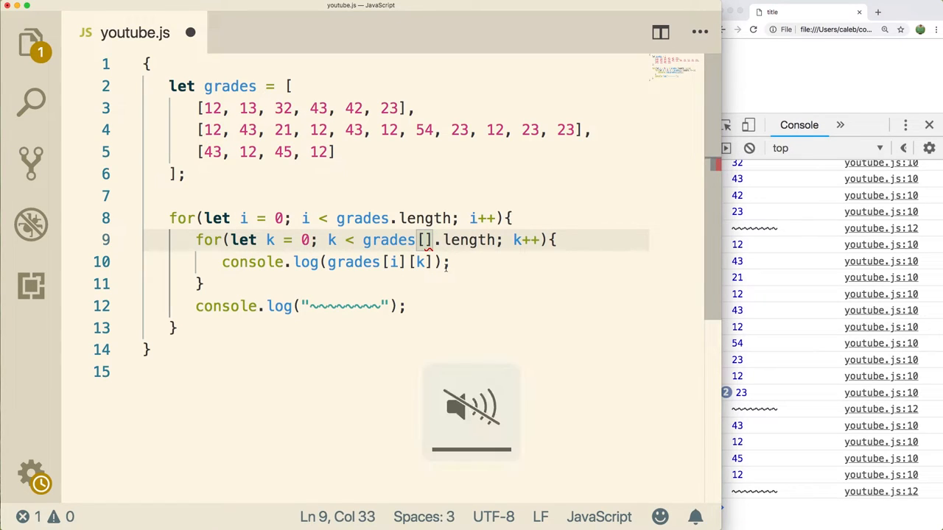
type("0")
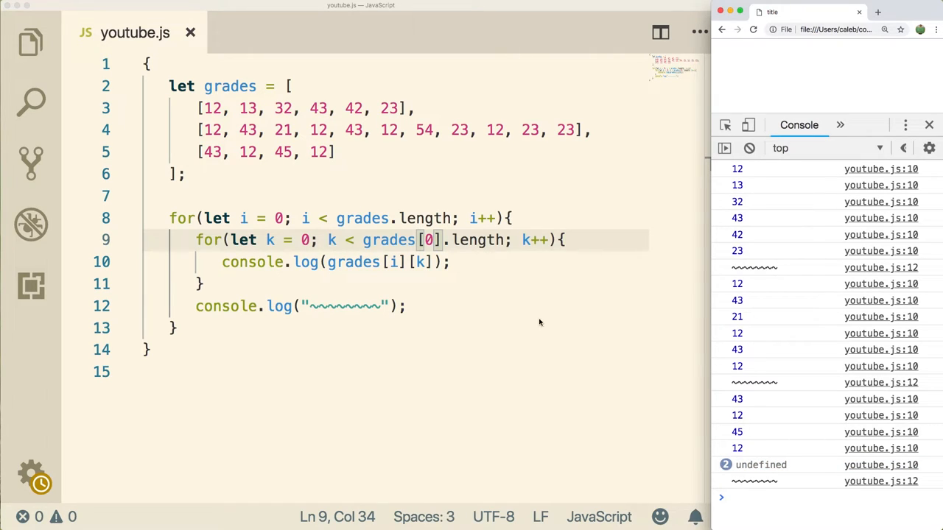
type("i")
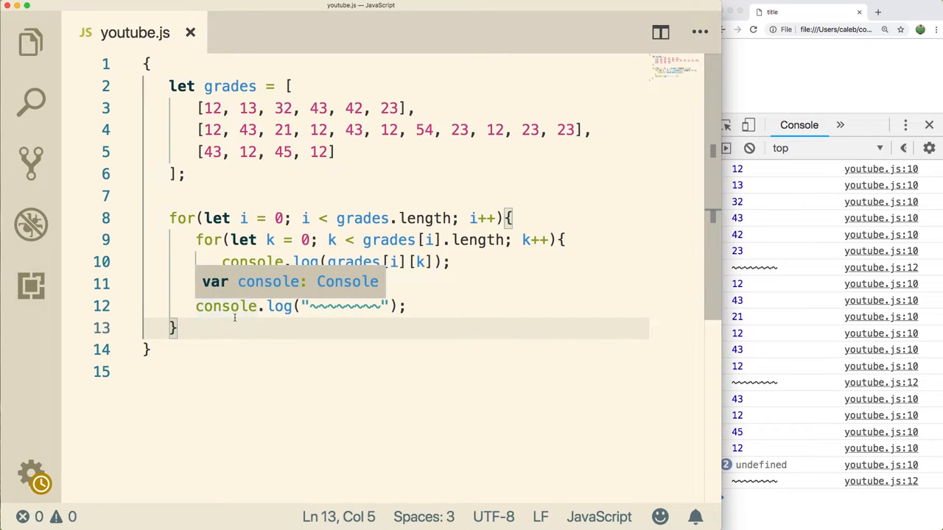
Add blank lines below the outer loop's closing brace
key("Return")
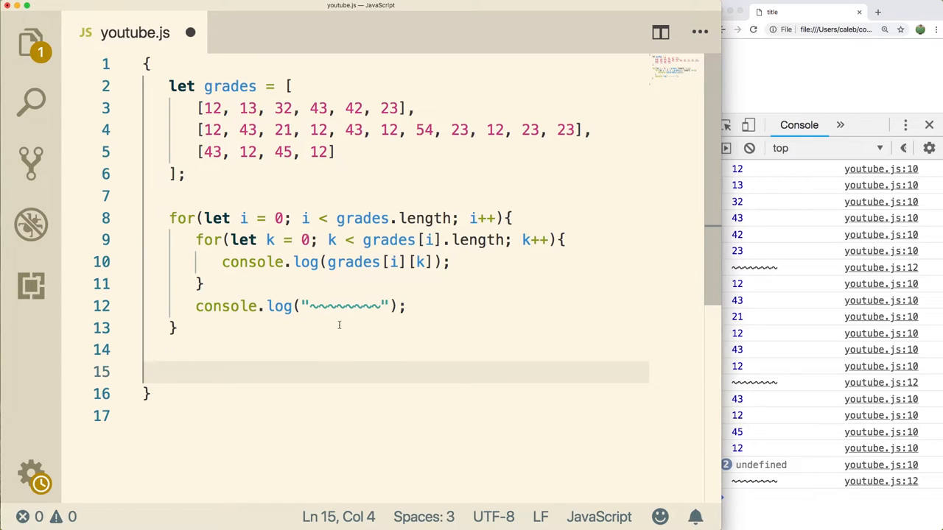
mouse_move(247, 352)
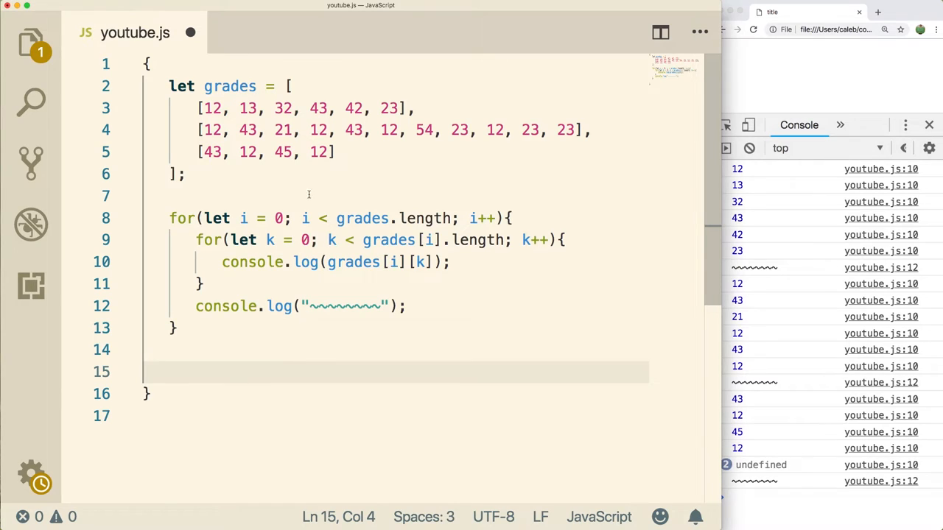
Write grades.forEach(function(element){ console.log(element); }) and select element to rename it row
type("grades.fore")
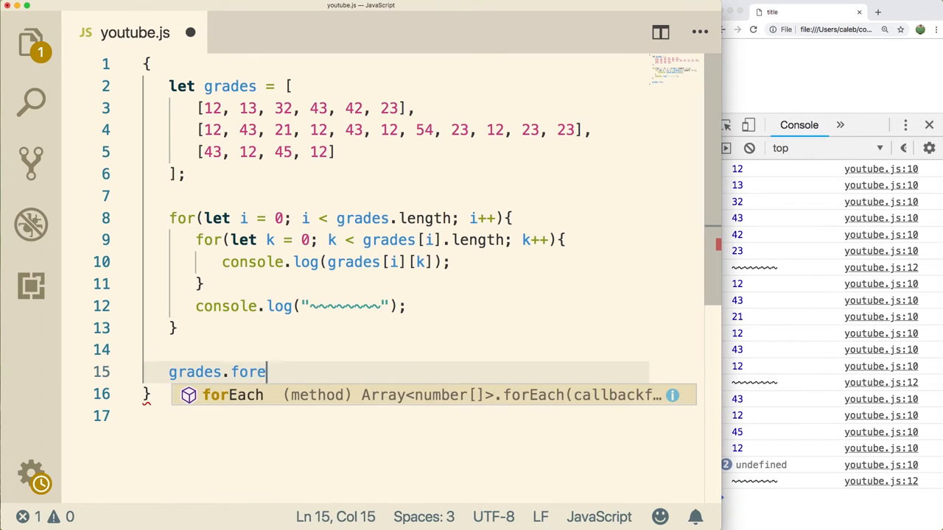
key("Tab")
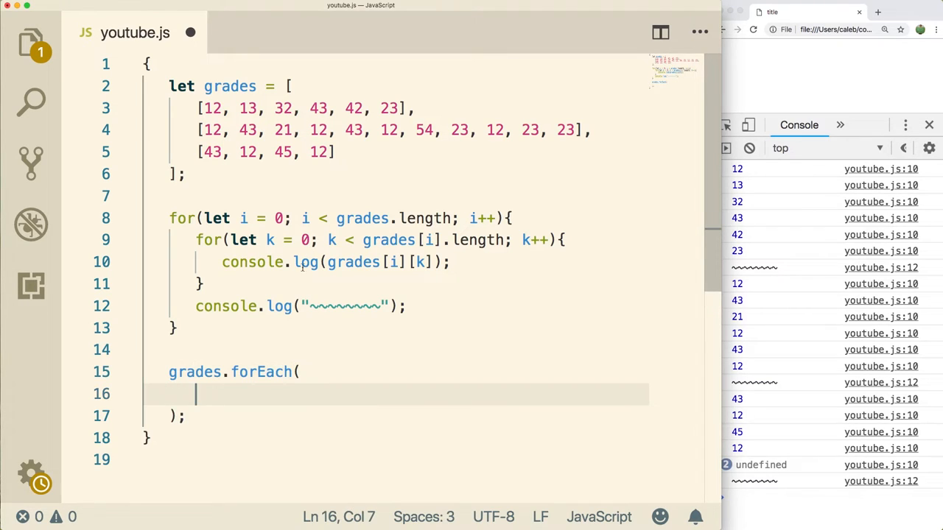
mouse_move(392, 430)
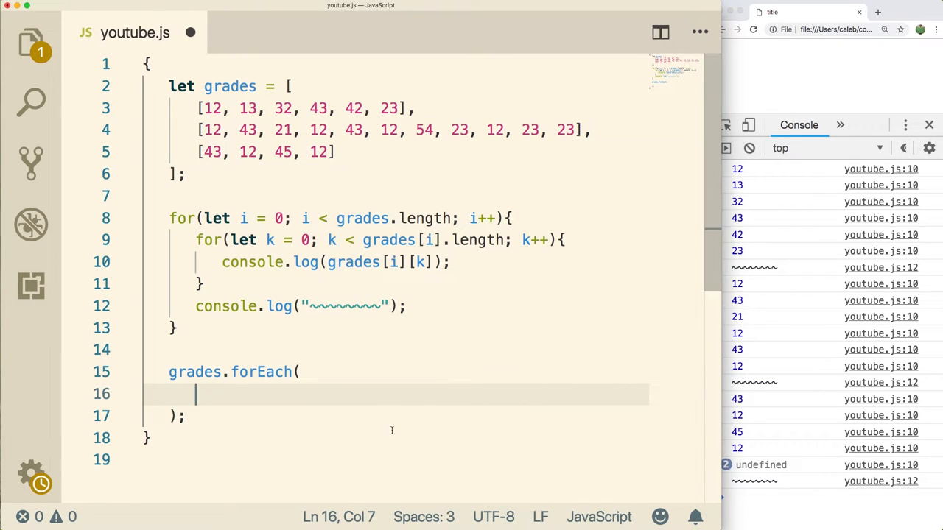
type("function(){")
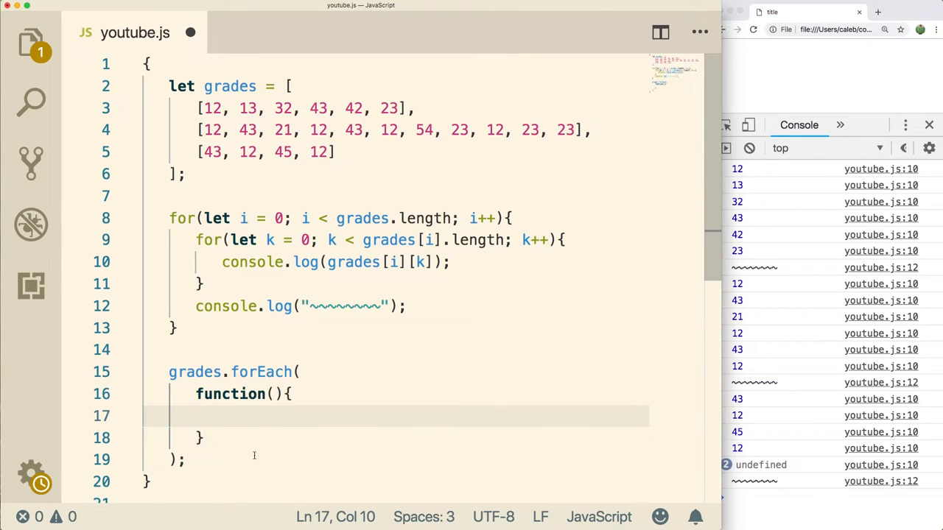
mouse_move(268, 418)
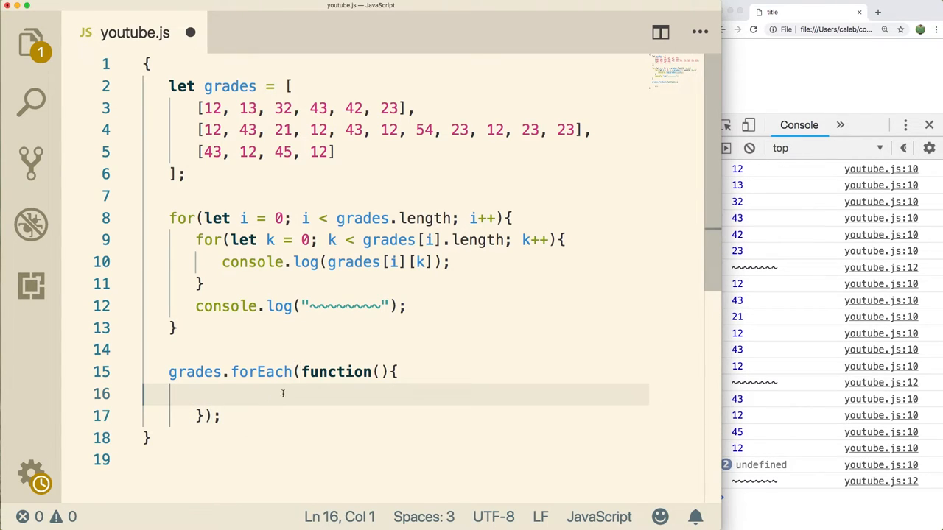
type("console.log();")
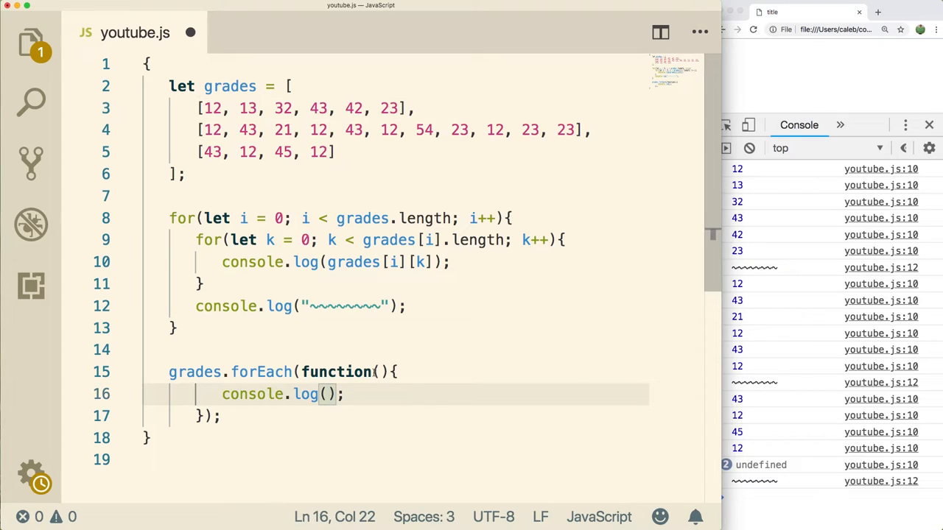
type("element")
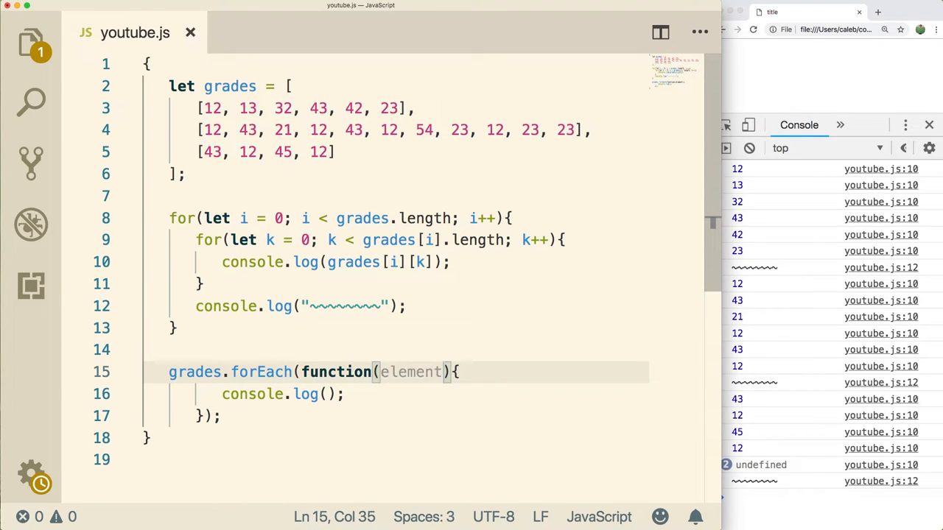
double_click(411, 371)
type("row")
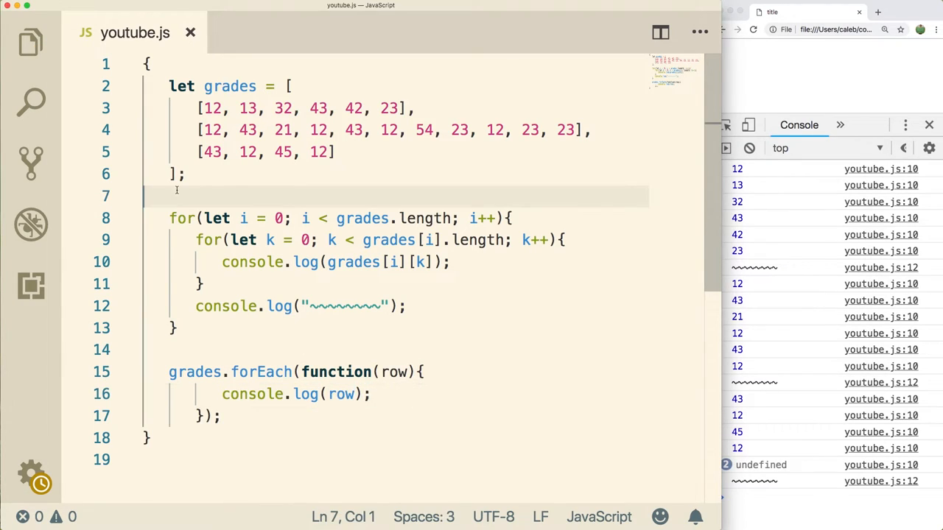
Wrap the nested for loops in /* */ block comments
type("/*")
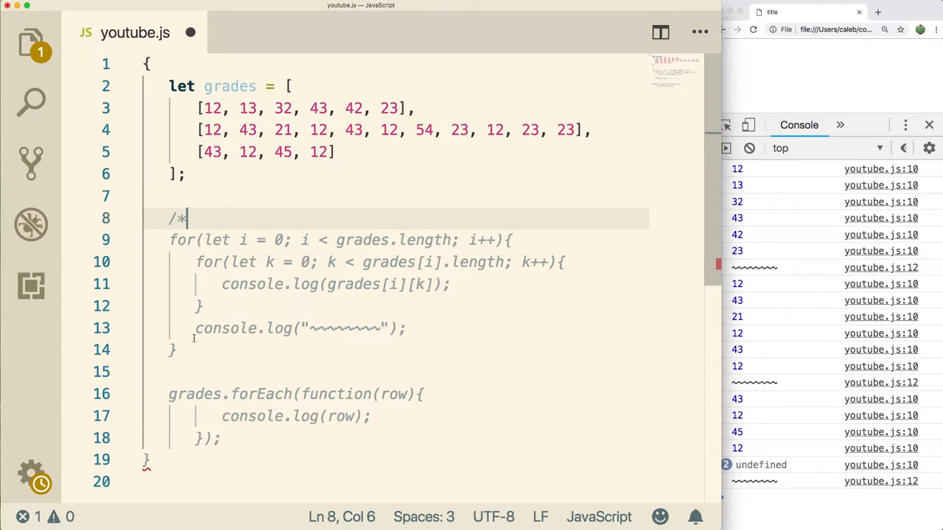
type("*/")
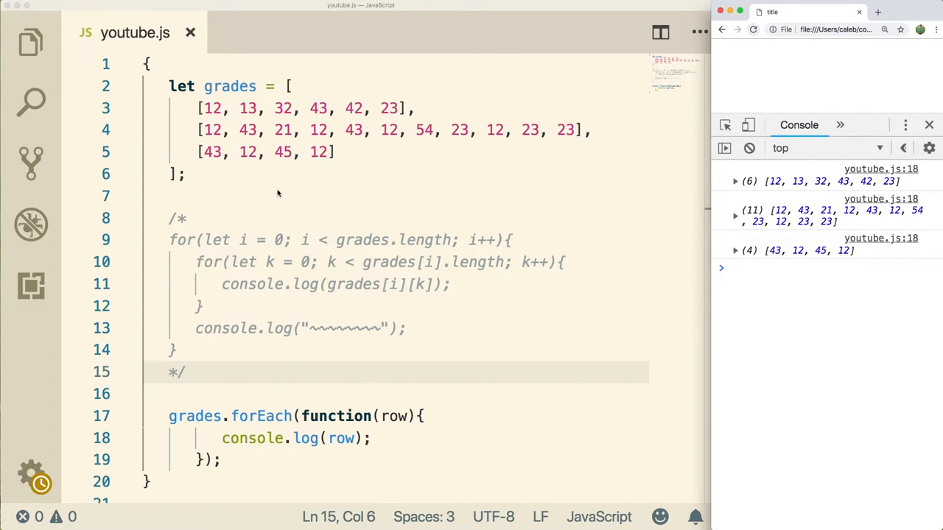
mouse_move(357, 440)
type("row.forEach(function(){")
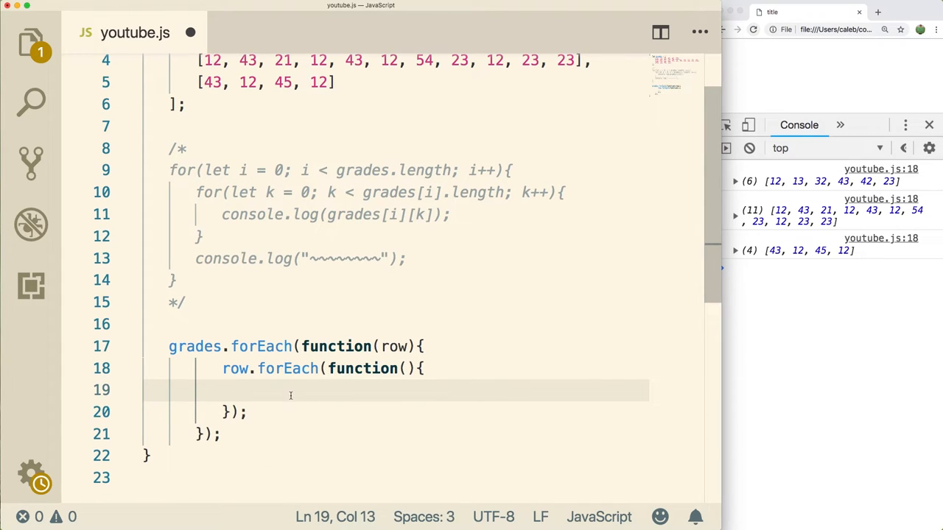
Log each col value with console.log(col) inside the inner row.forEach callback
type("consoke")
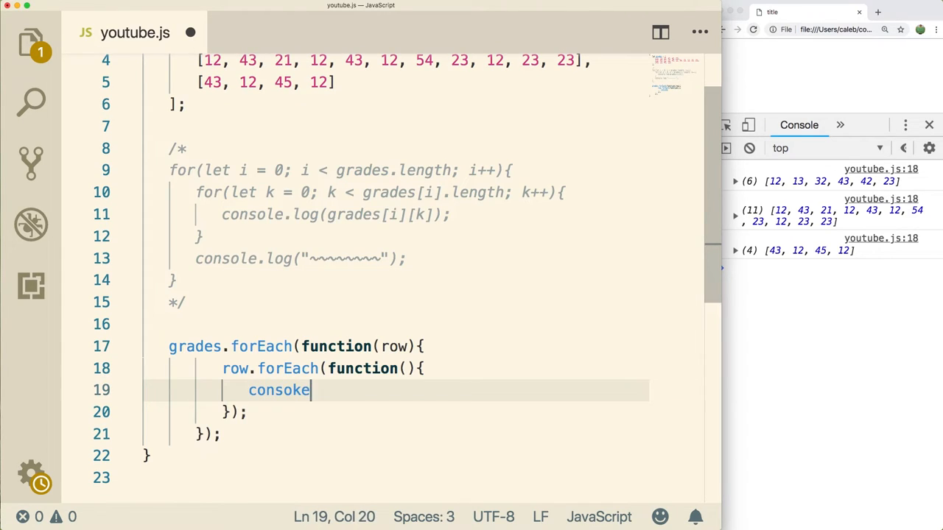
type(".log()")
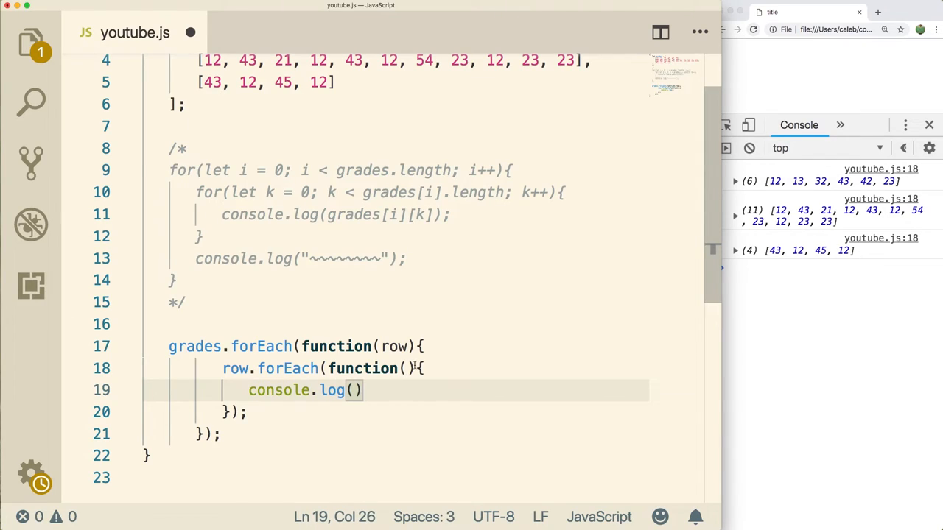
type("colu")
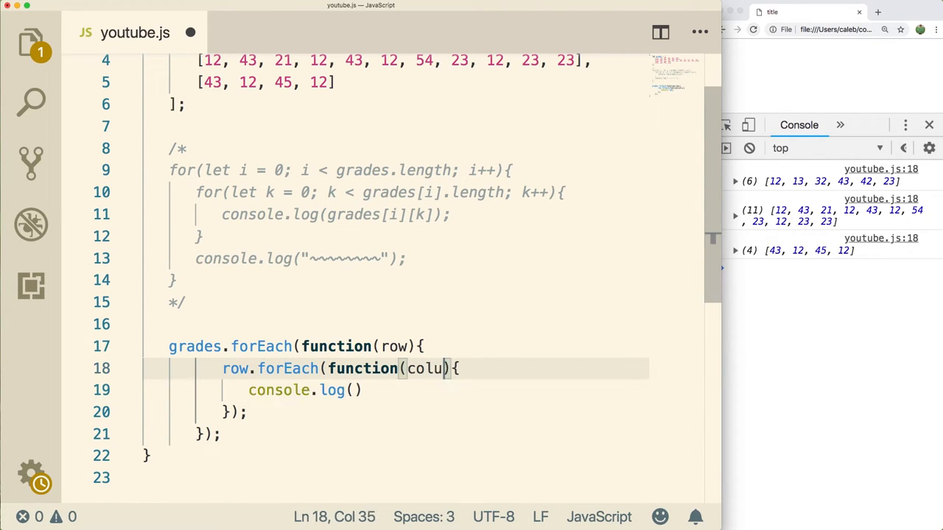
type("col")
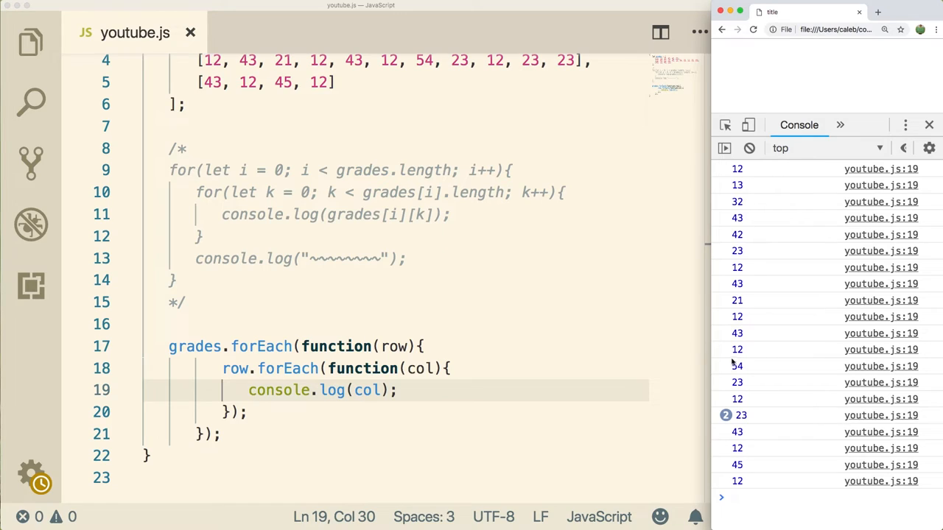
mouse_move(289, 421)
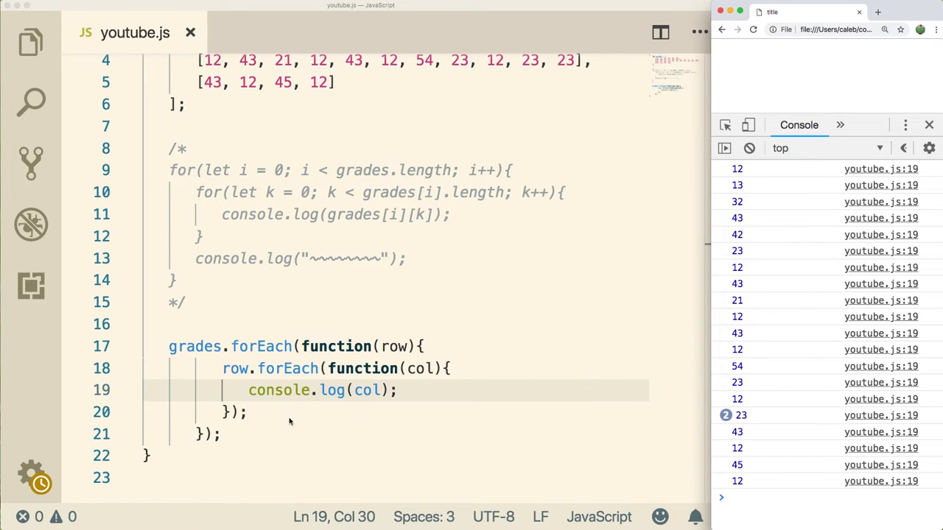
Begin a second console.log after the inner forEach for the row separator
type("console.log();")
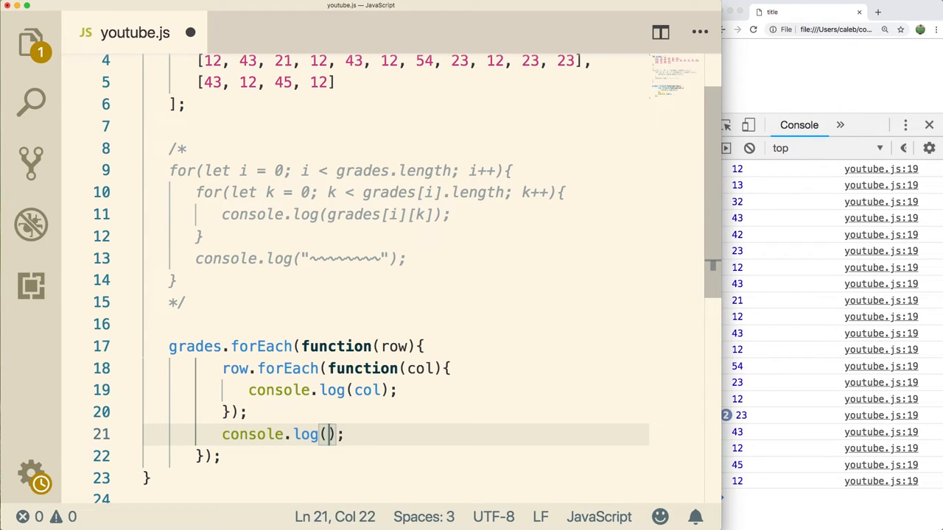
Log a '~~~~~~~' tilde separator after each row and reload Chrome to view the output
type("'~")
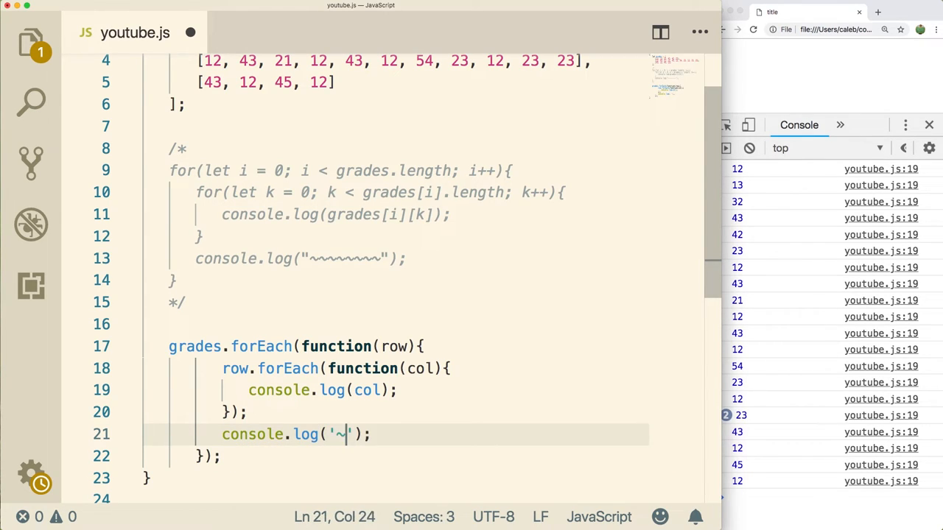
type("~~~~~~\"")
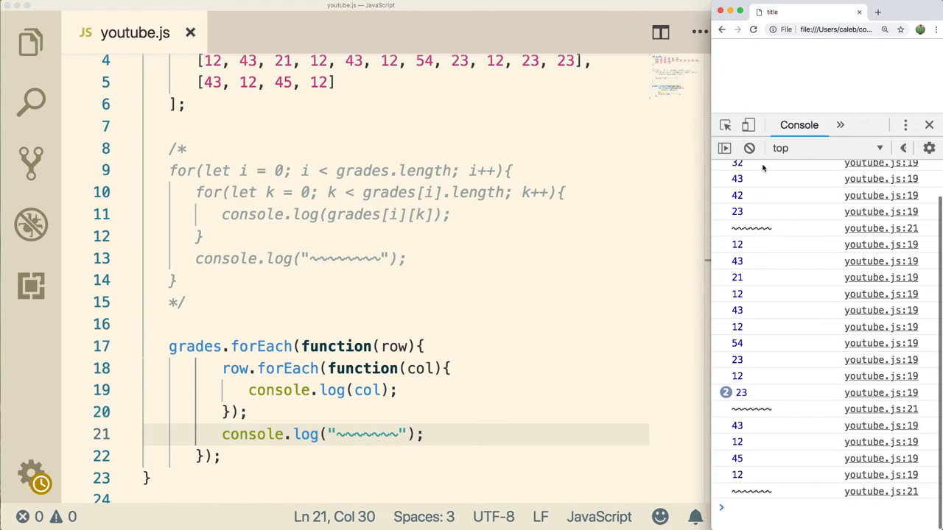
scroll("down", 3)
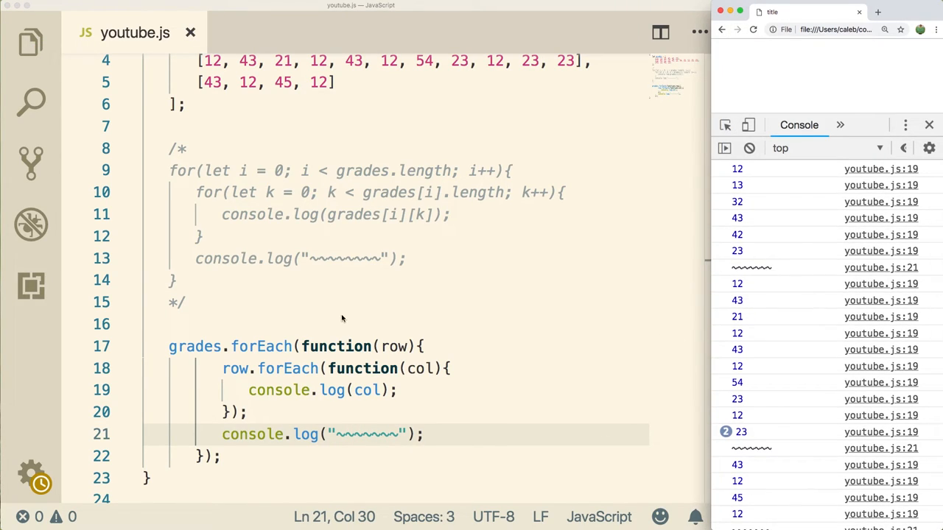
left_click(177, 149)
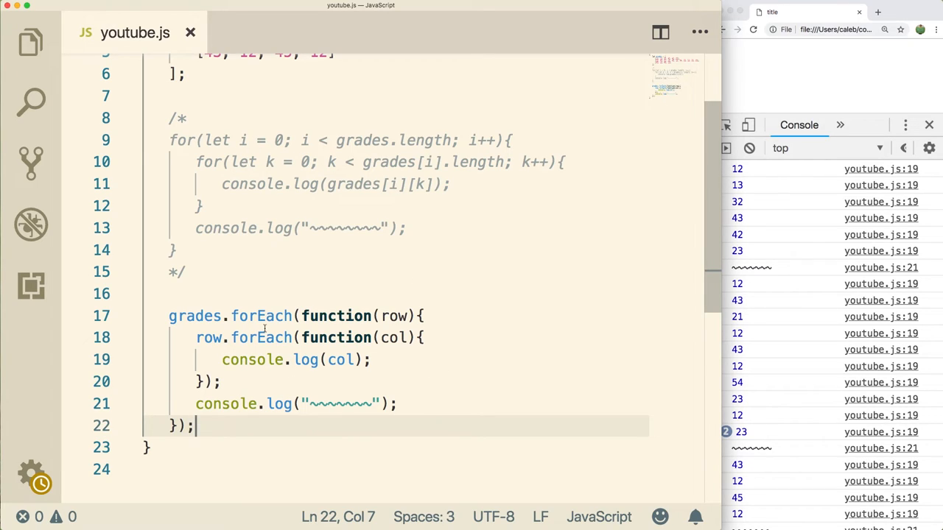
mouse_move(432, 368)
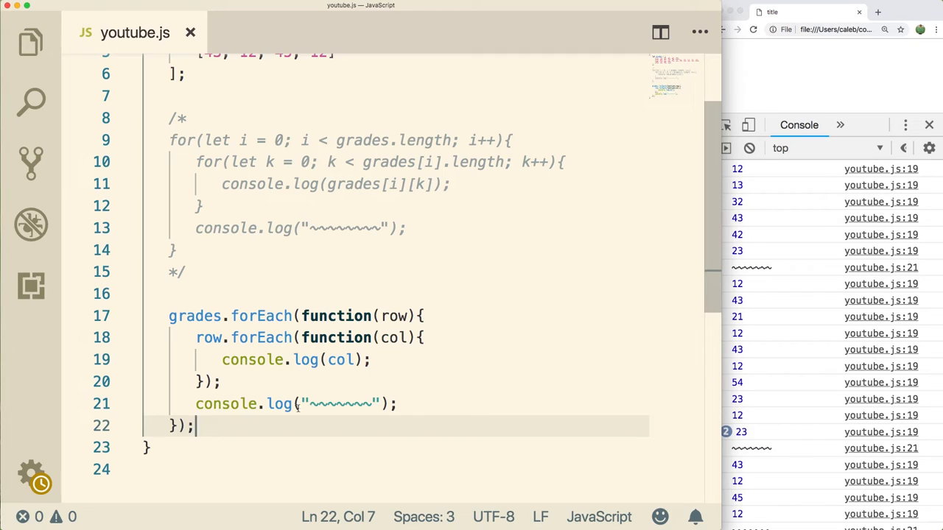
mouse_move(439, 387)
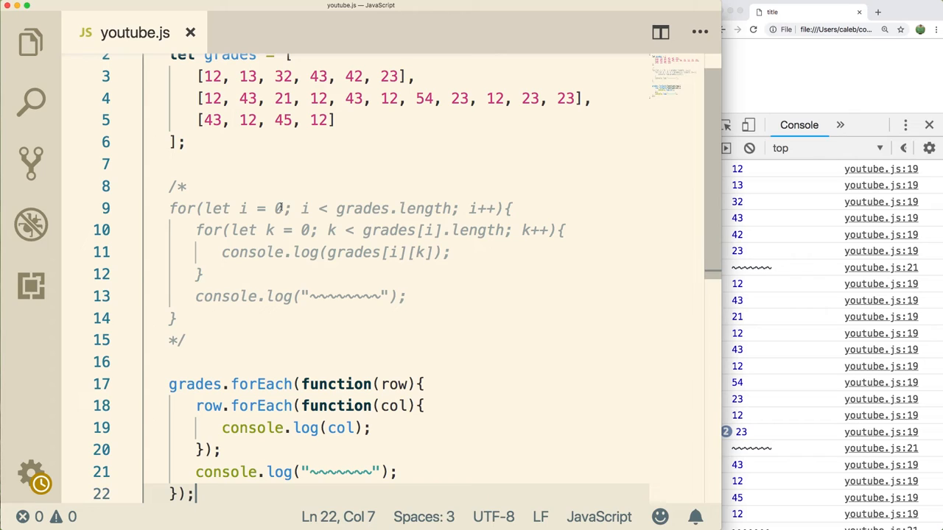
mouse_move(250, 259)
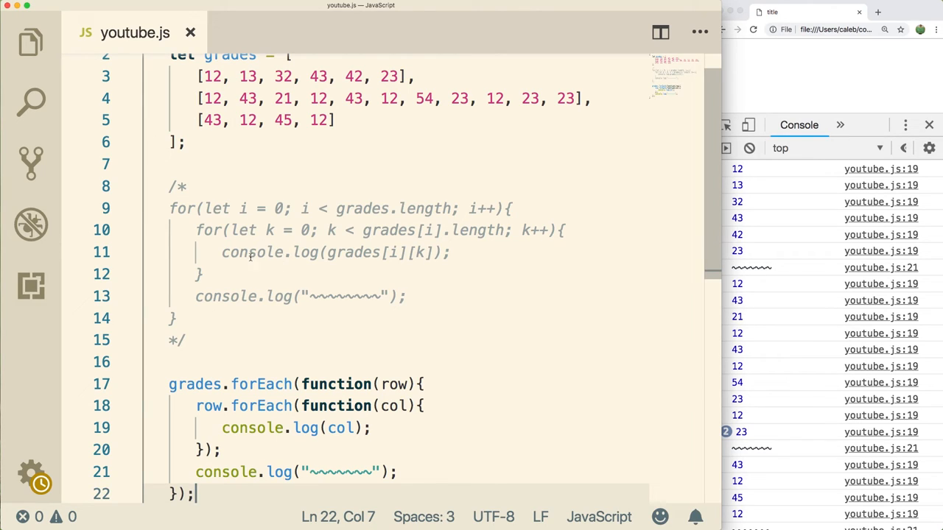
Scroll through youtube.js toward the commented-out loops to tidy blank lines
scroll("down", 3)
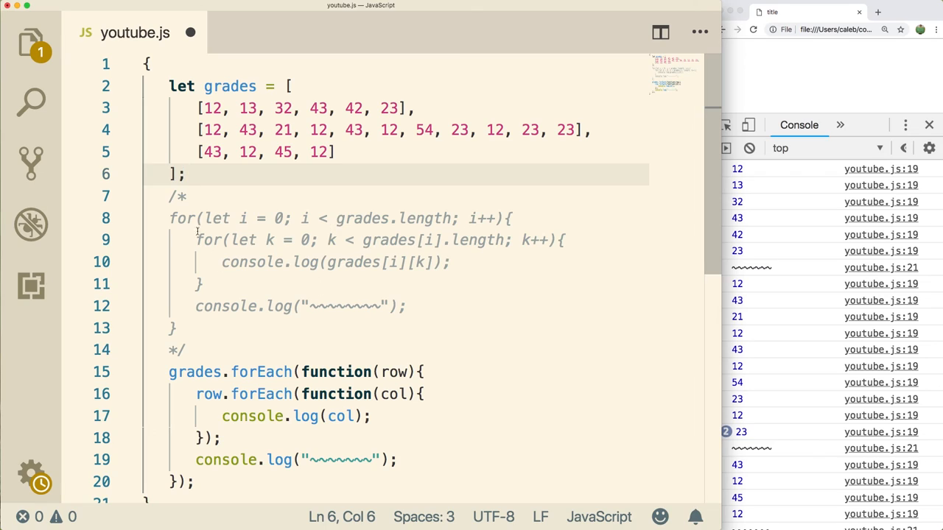
mouse_move(421, 305)
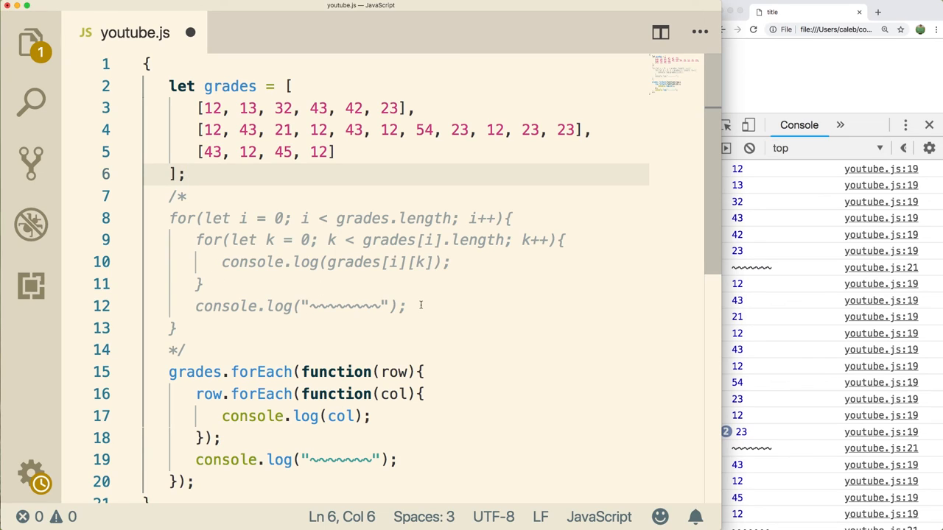